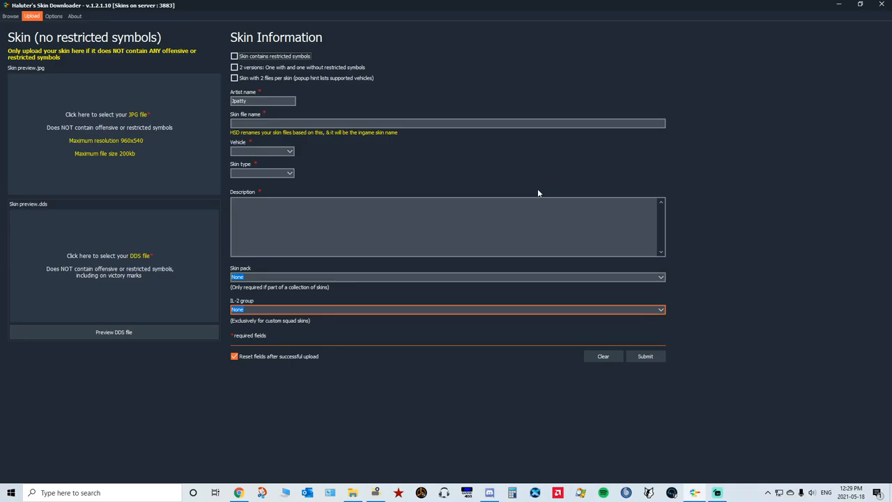
mouse_move(538, 192)
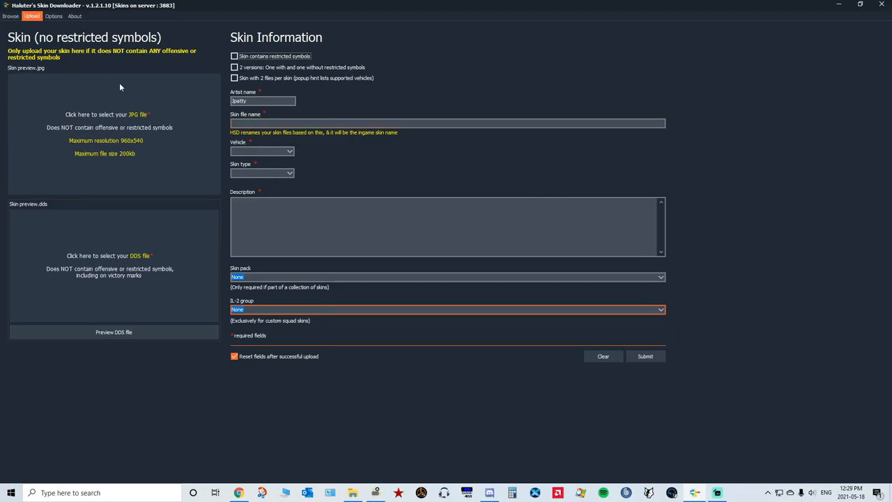
mouse_move(145, 198)
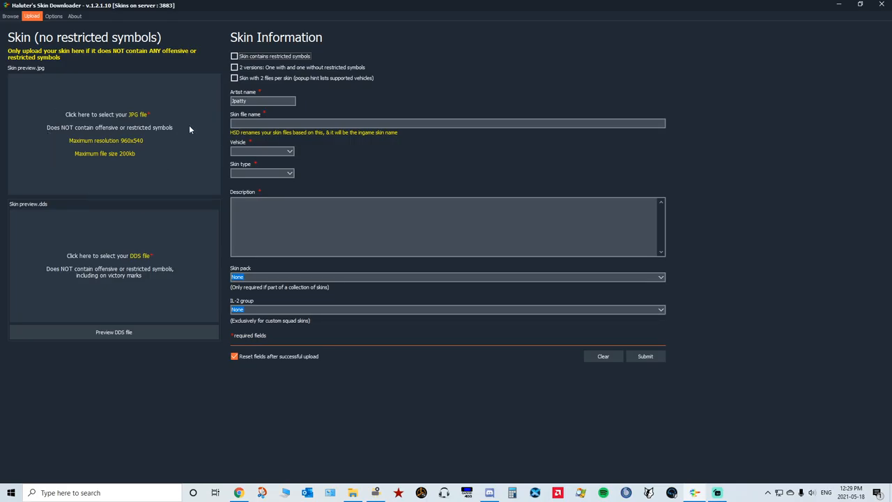
mouse_move(45, 124)
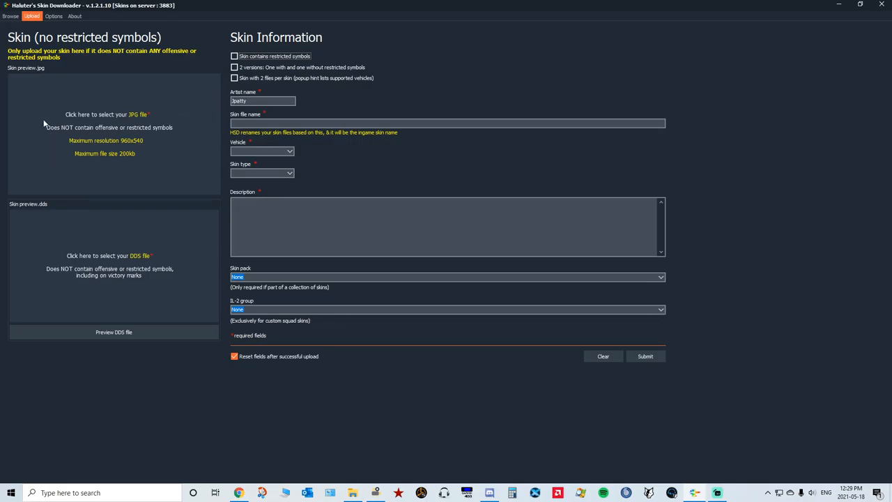
mouse_move(194, 159)
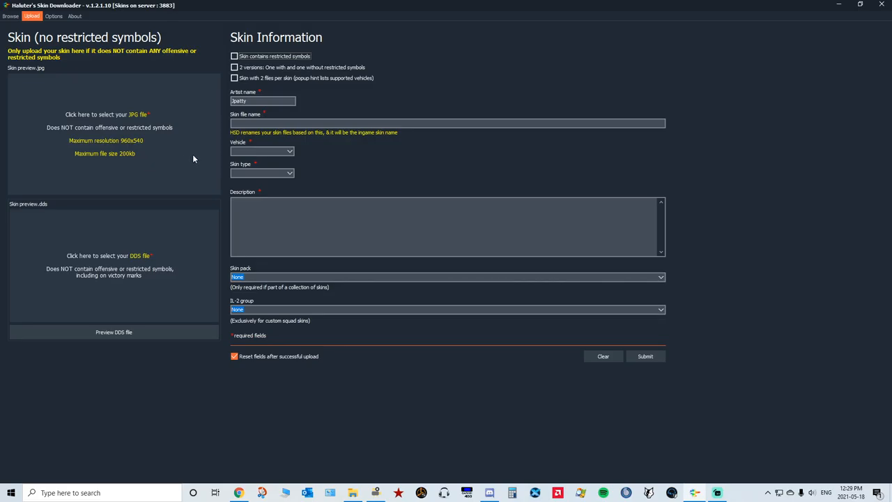
mouse_move(180, 106)
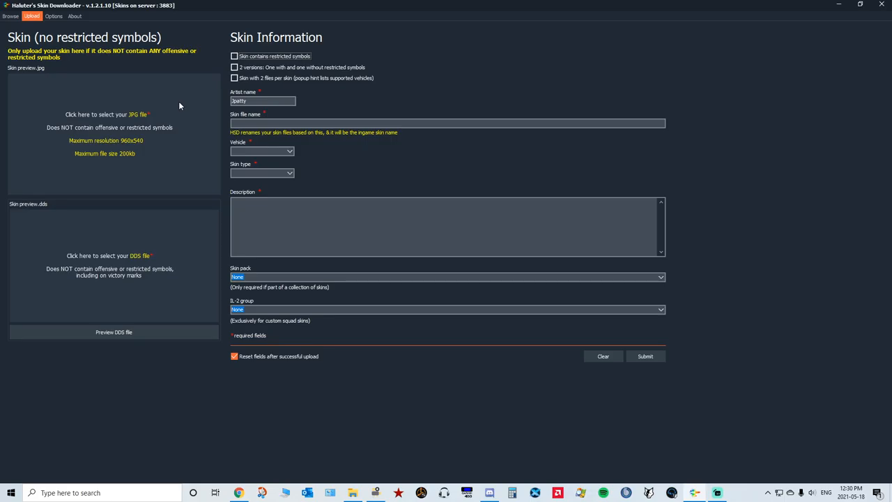
mouse_move(365, 465)
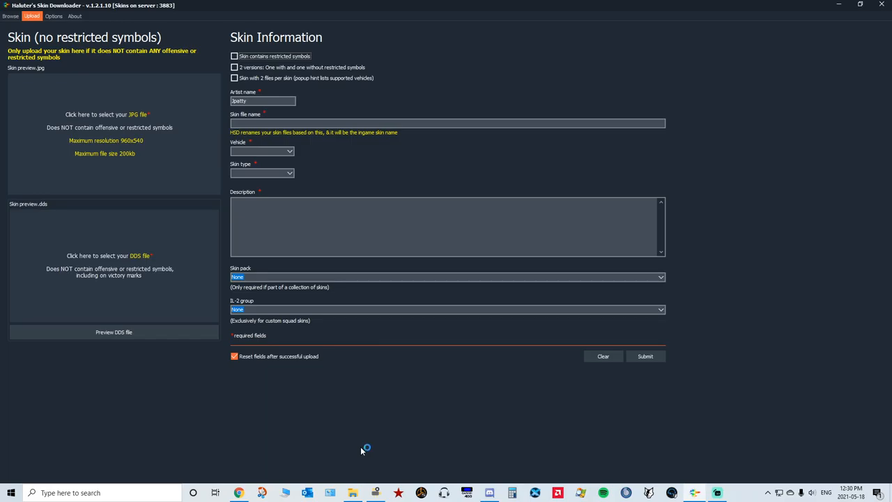
mouse_move(596, 435)
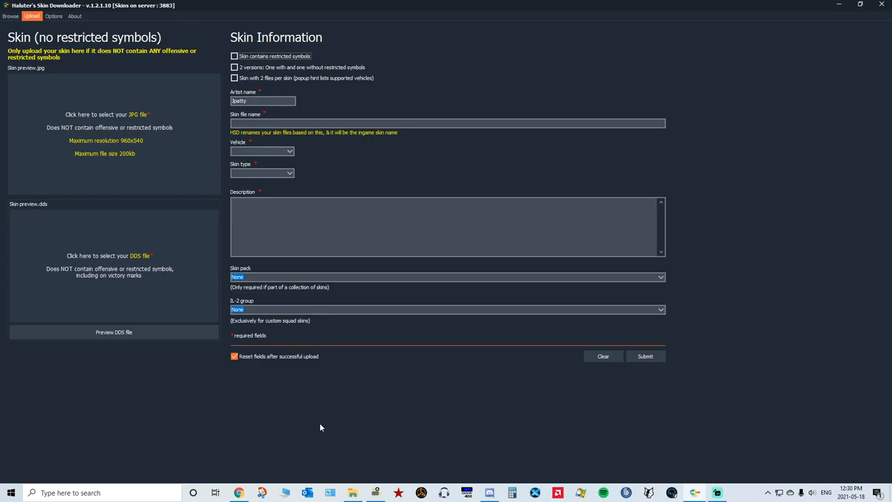
mouse_move(382, 416)
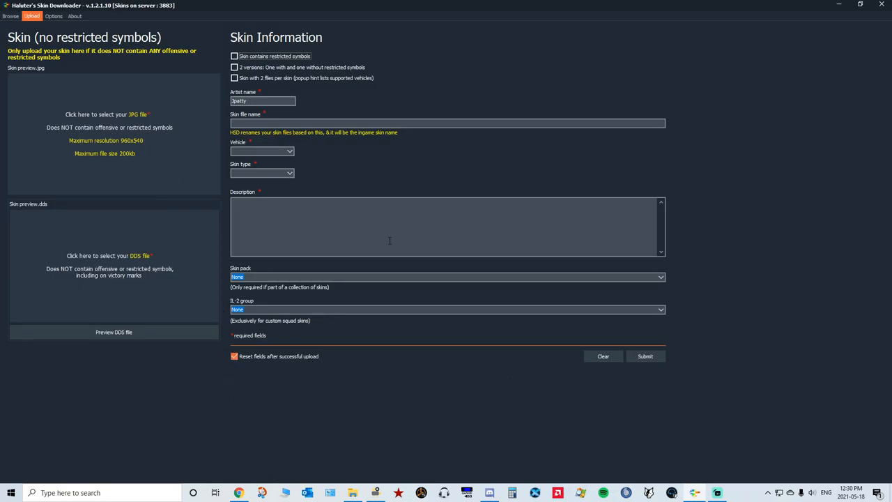
mouse_move(86, 181)
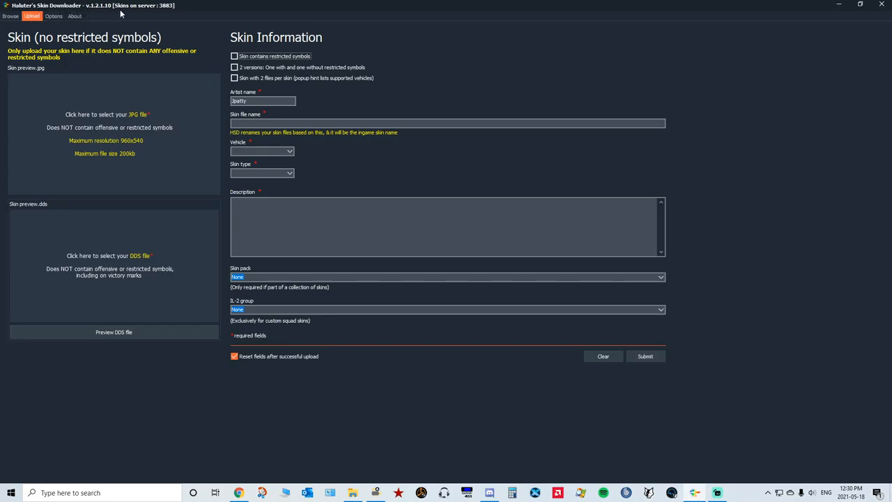
mouse_move(184, 112)
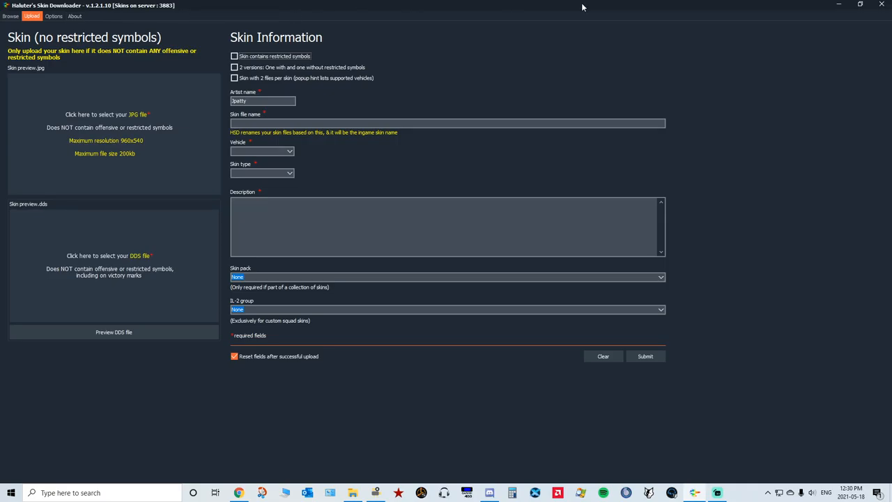
mouse_move(9, 16)
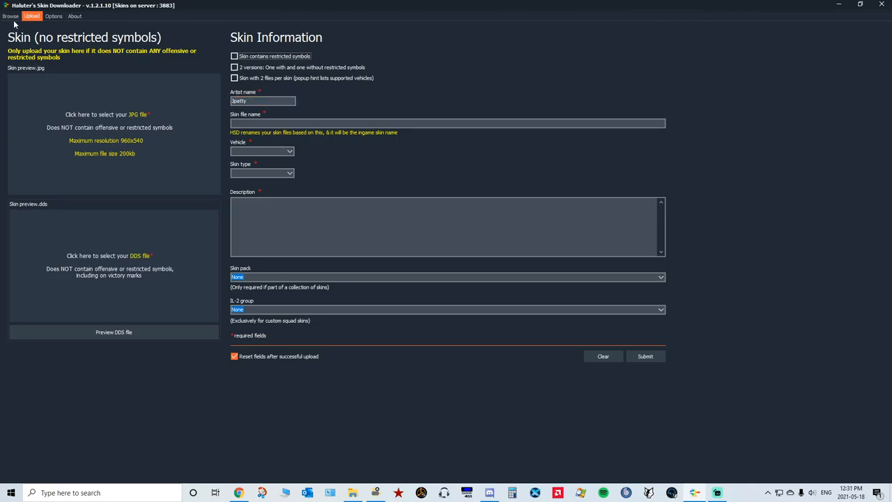
Browse the available skins, previewing an Albatros D.Va Jasta 133 skin, then return to the upload form
left_click(8, 16)
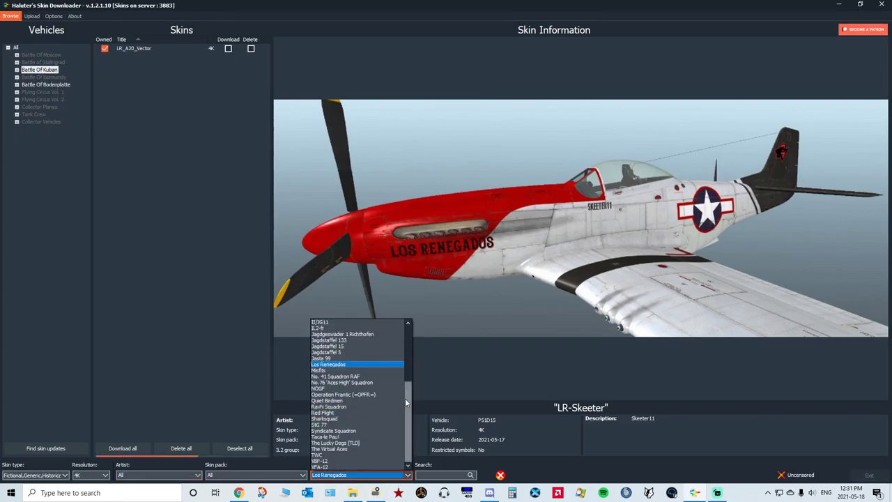
left_click(338, 340)
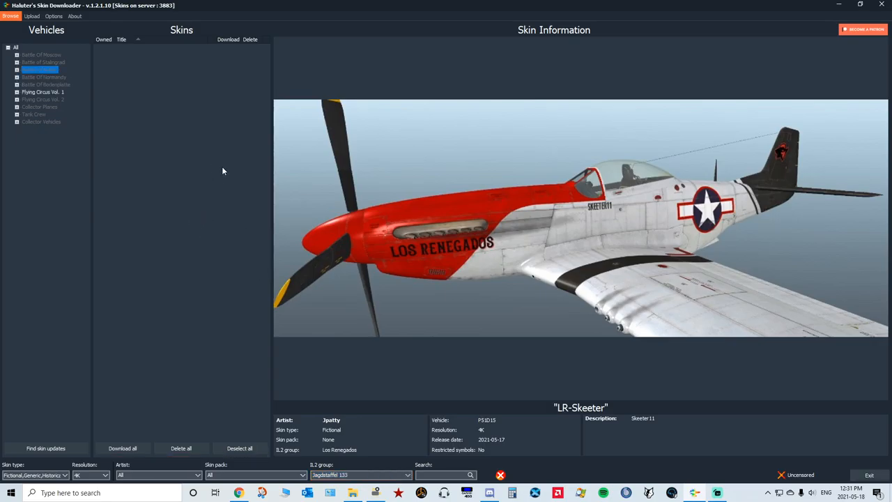
left_click(46, 85)
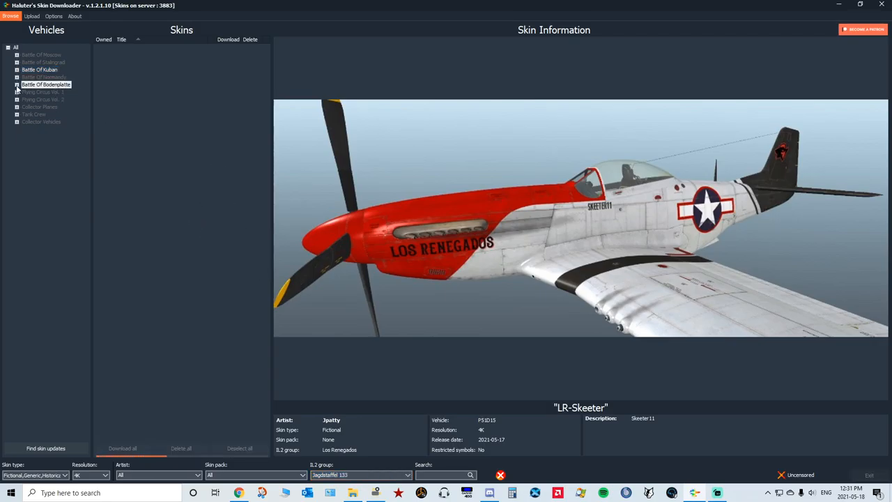
left_click(45, 85)
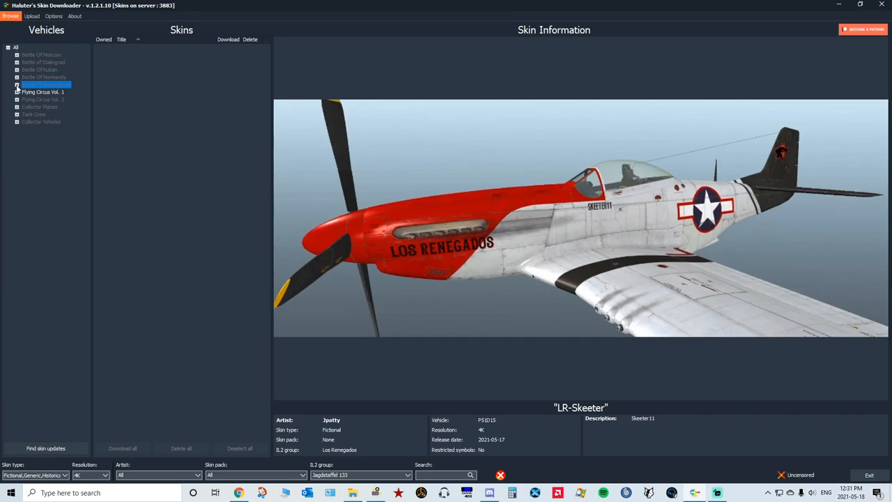
left_click(17, 92)
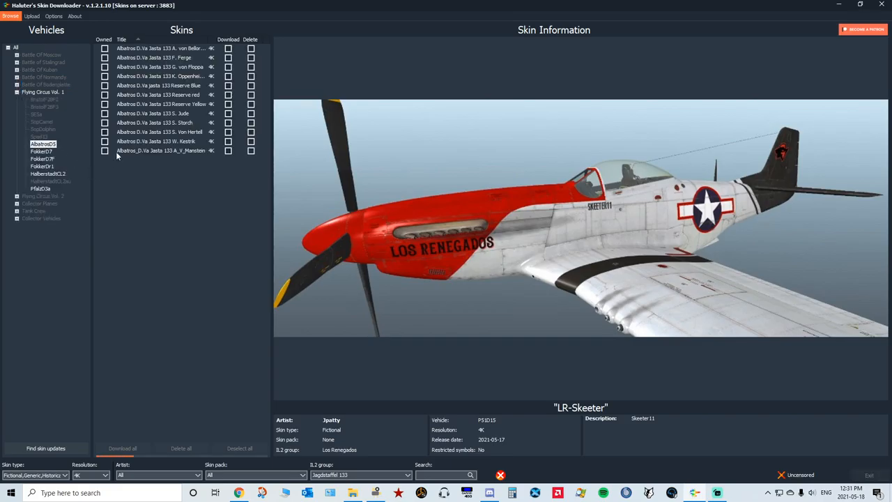
left_click(167, 75)
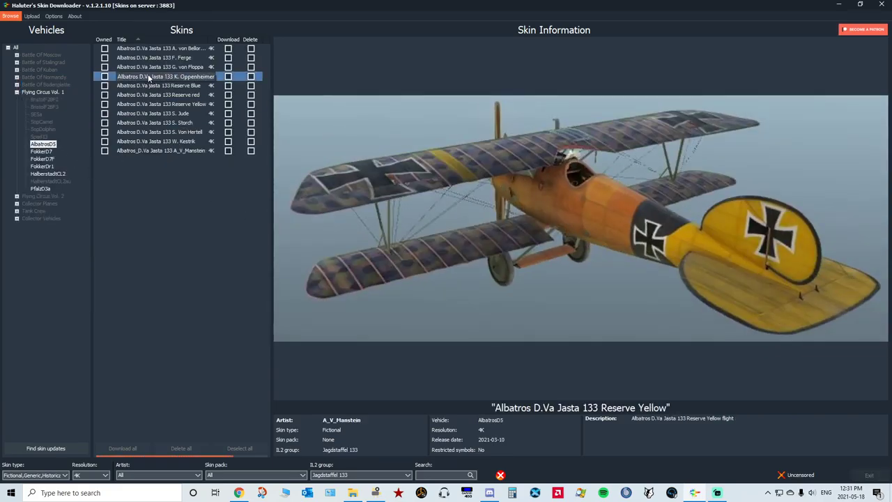
left_click(163, 57)
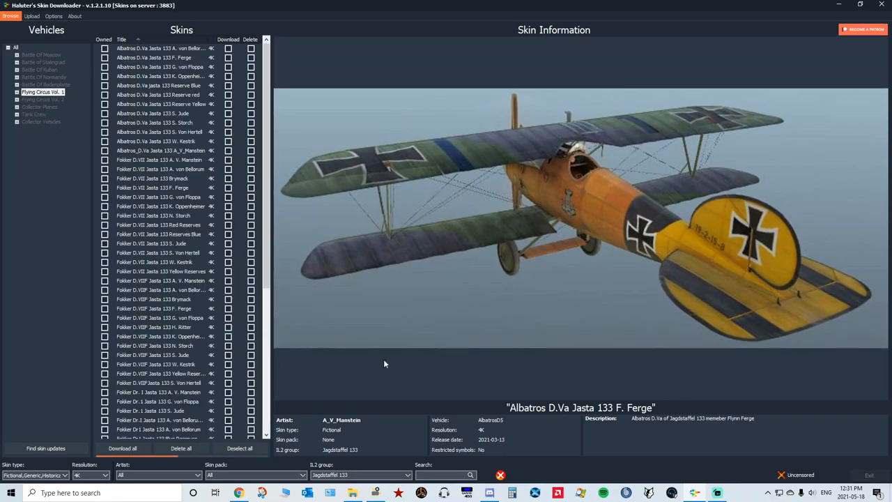
left_click(30, 26)
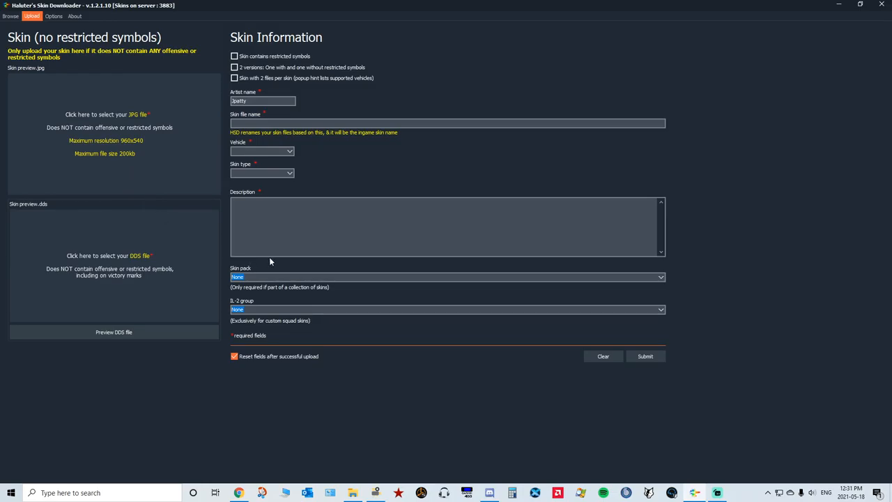
mouse_move(176, 131)
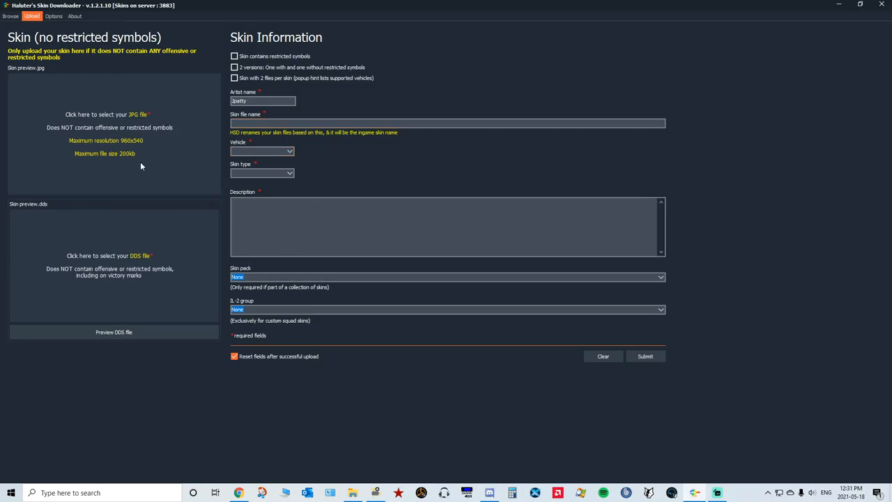
mouse_move(126, 158)
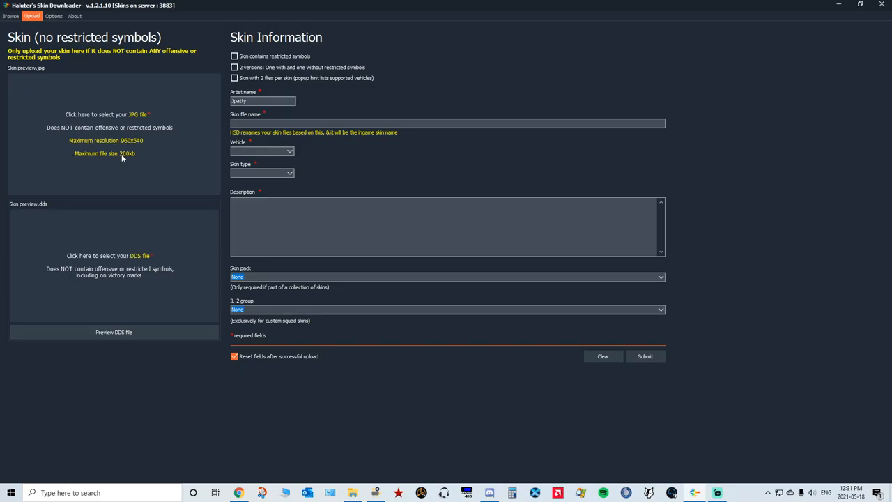
mouse_move(142, 145)
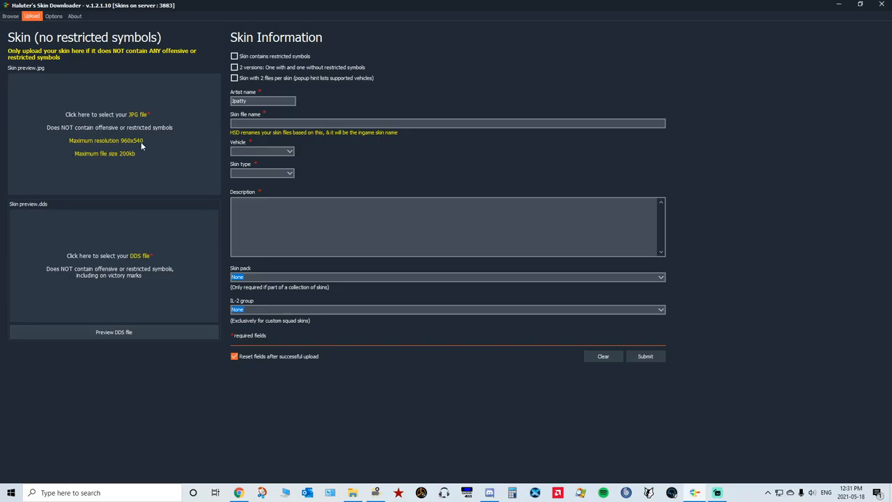
mouse_move(145, 144)
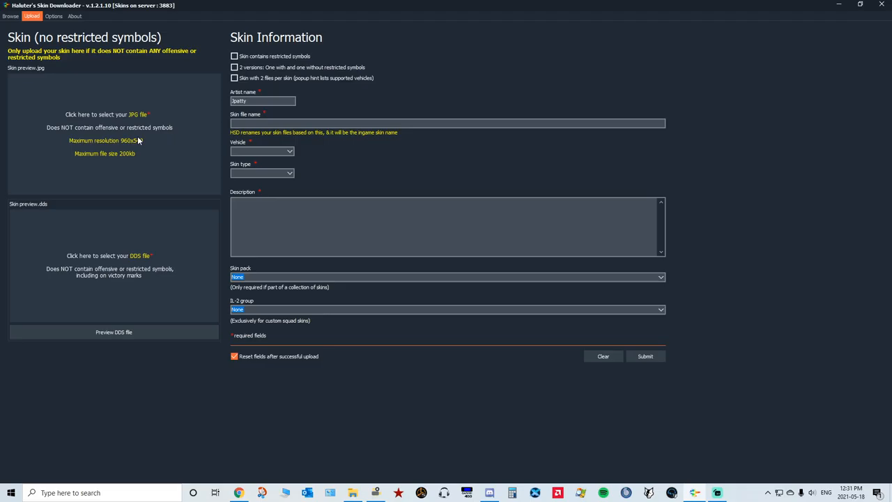
mouse_move(139, 119)
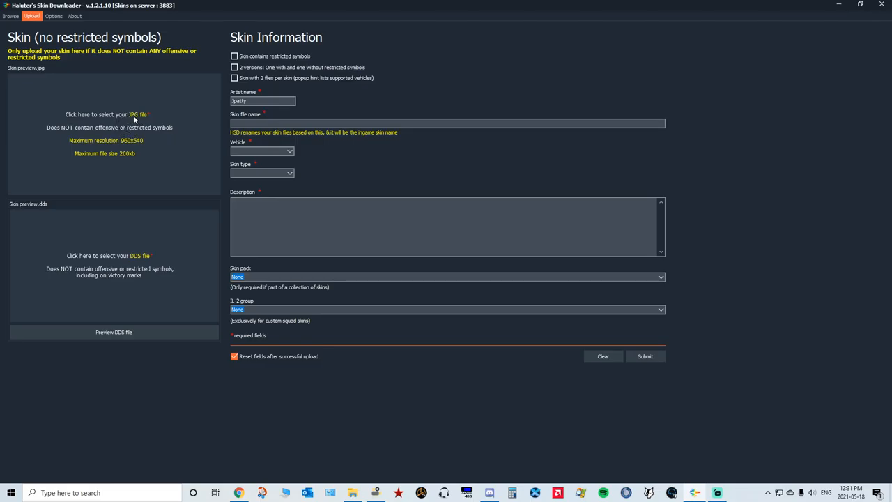
mouse_move(753, 35)
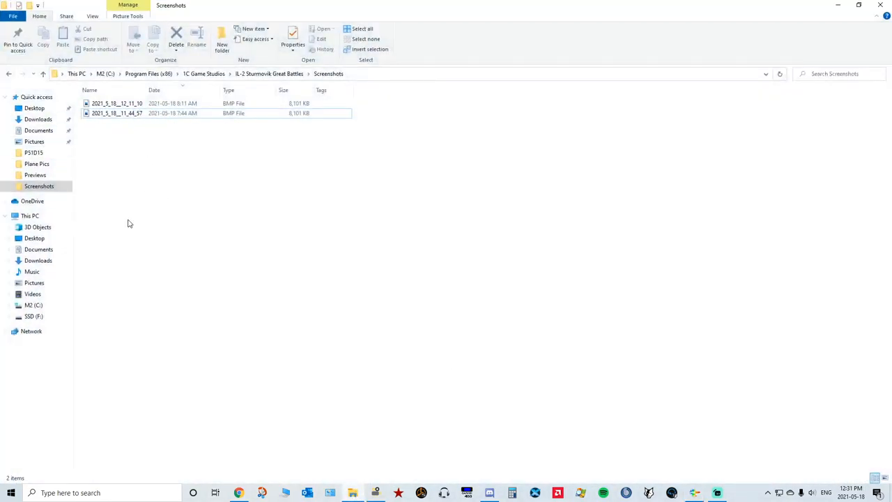
Open the second BMP aircraft screenshot from the Screenshots folder for viewing
left_click(117, 113)
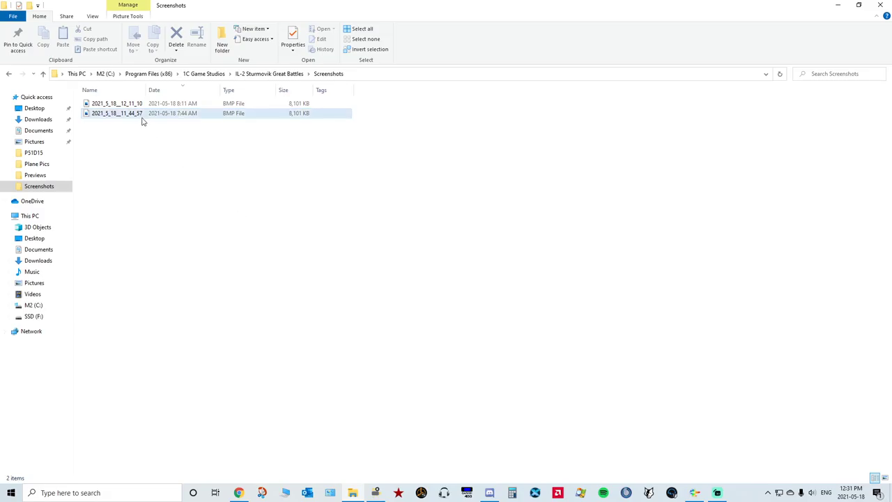
double_click(117, 112)
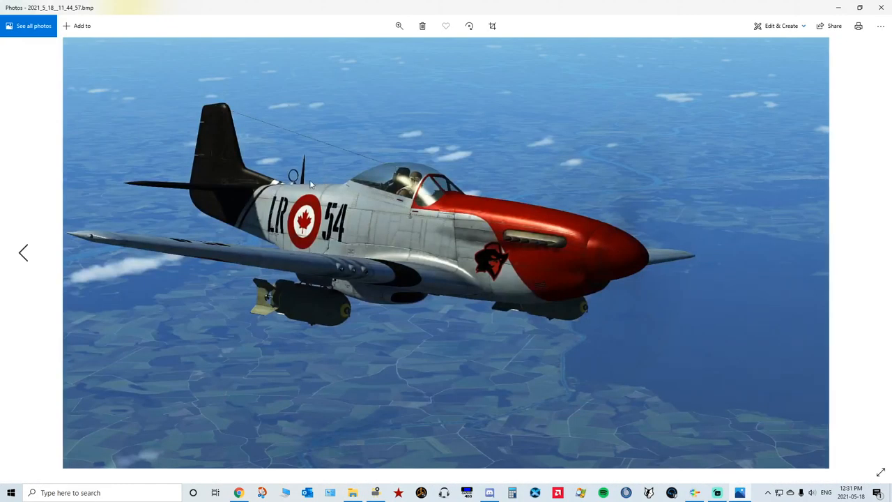
mouse_move(342, 269)
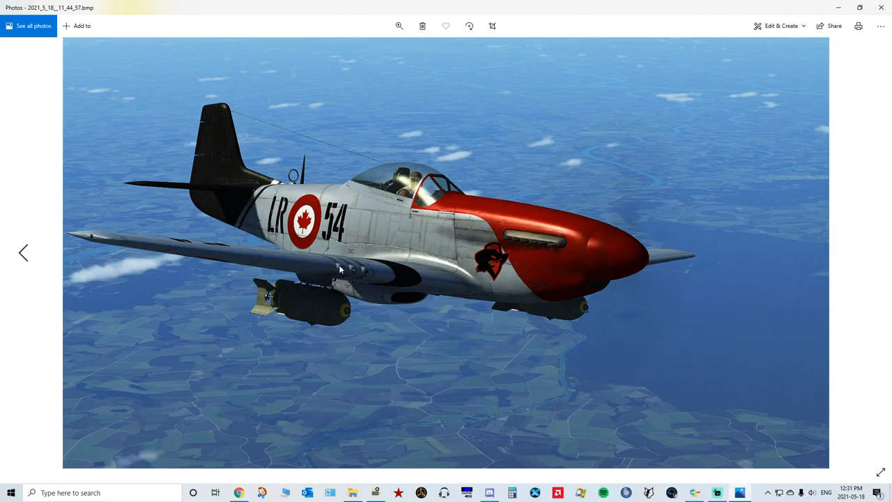
mouse_move(656, 399)
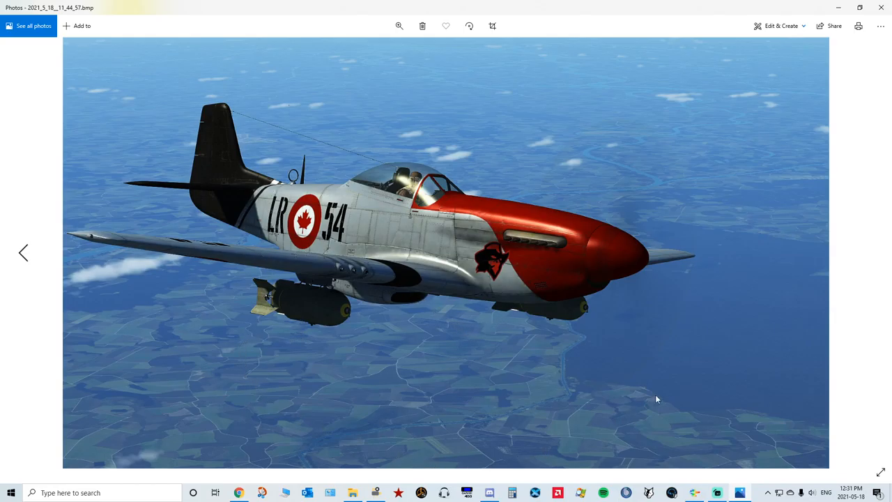
mouse_move(532, 195)
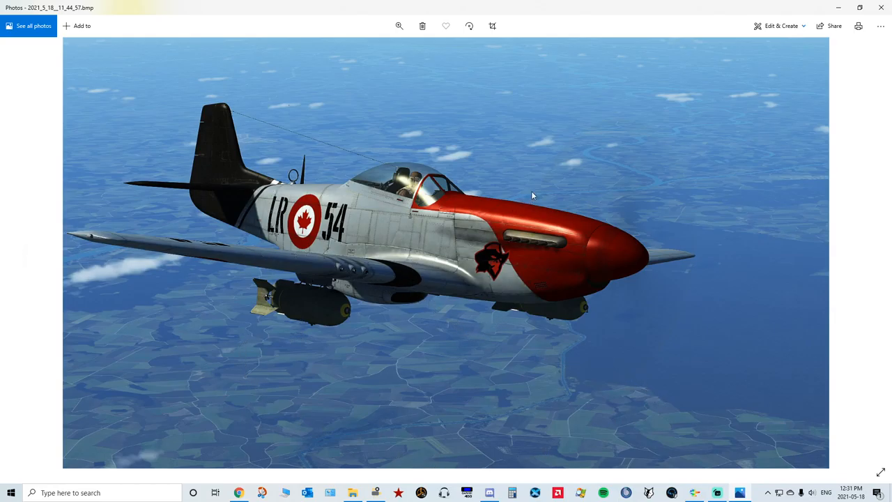
mouse_move(435, 310)
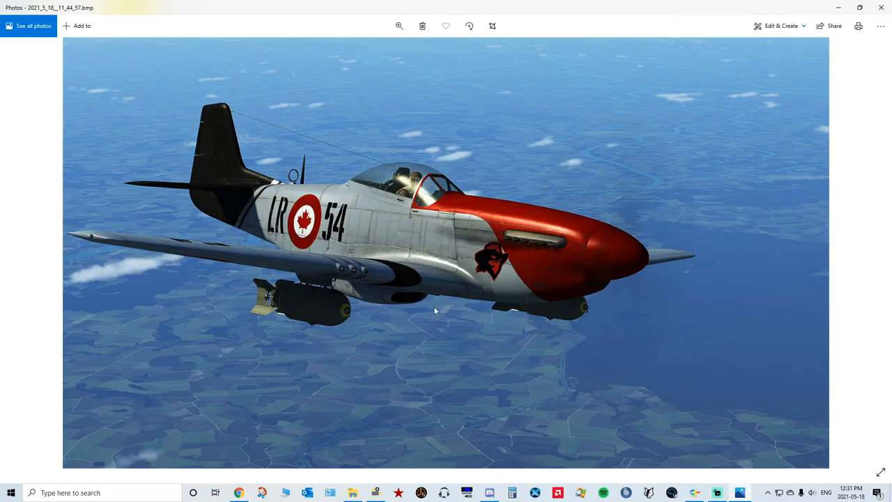
mouse_move(100, 121)
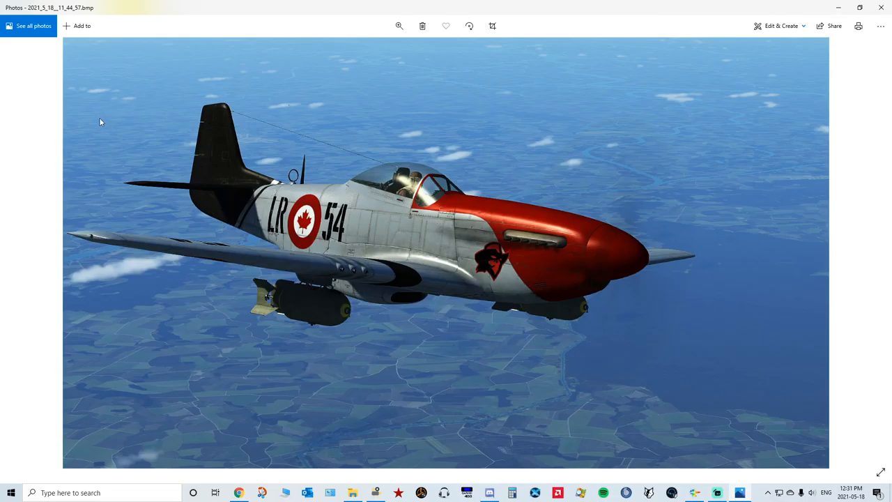
mouse_move(362, 186)
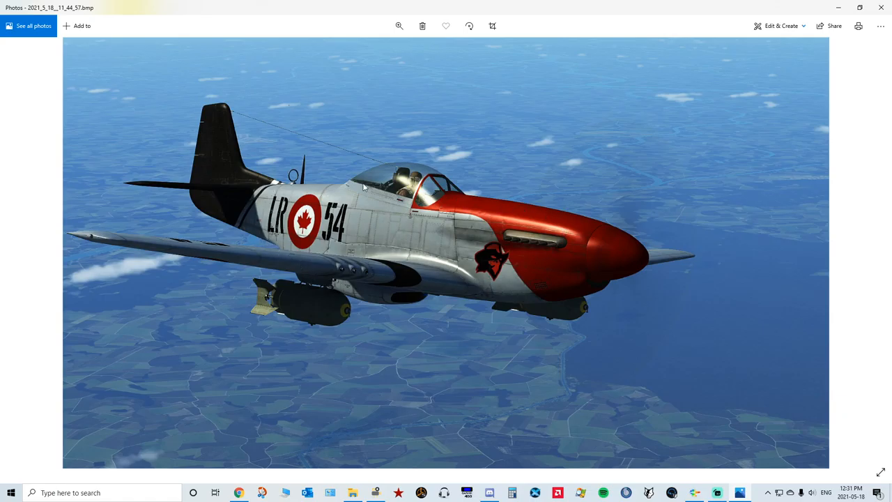
mouse_move(503, 229)
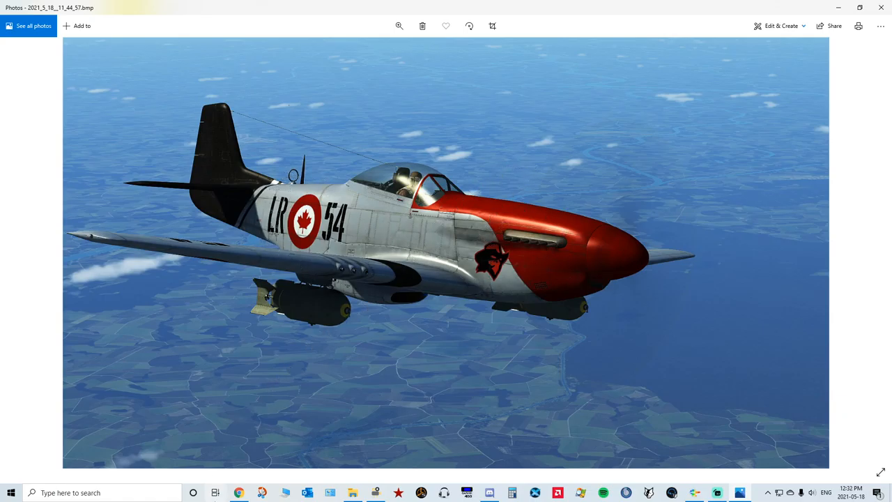
mouse_move(680, 200)
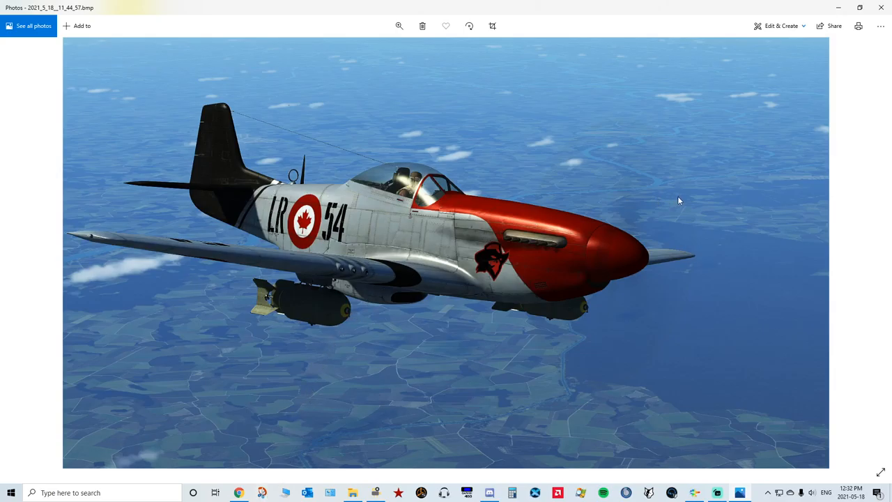
mouse_move(518, 201)
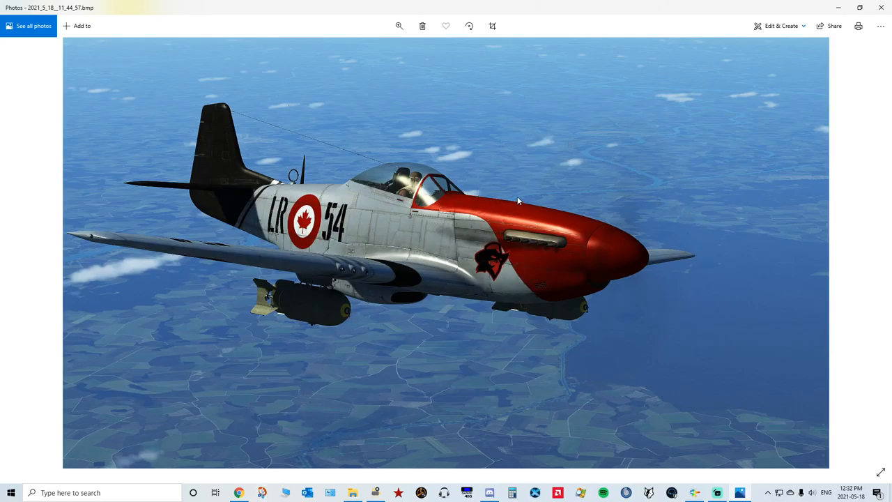
mouse_move(296, 482)
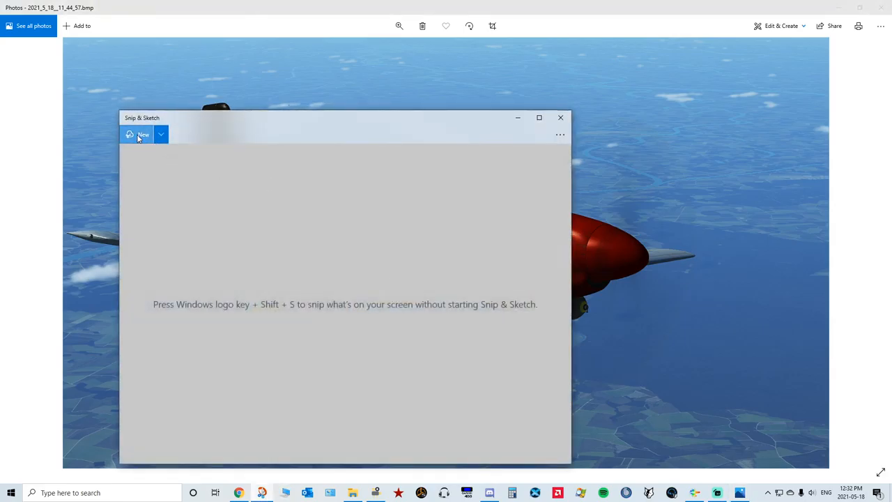
Capture a new snip of the aircraft photo and save it as a JPG on the Desktop
left_click(140, 134)
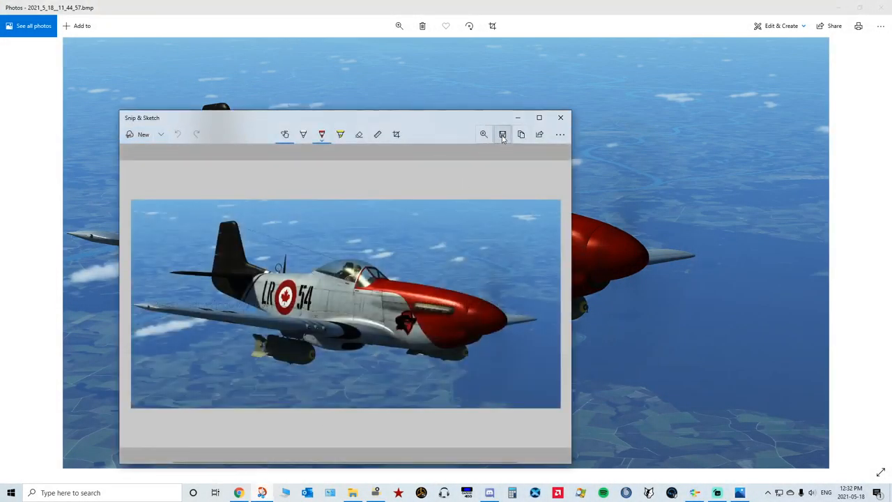
left_click(502, 134)
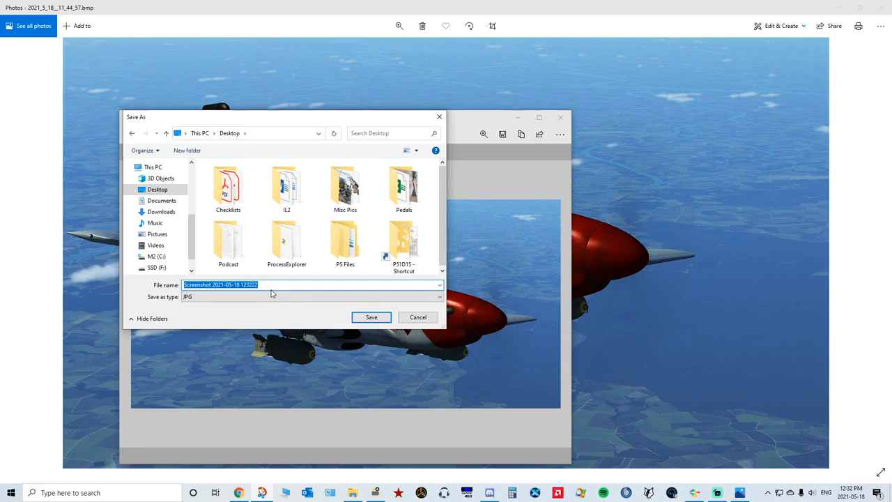
left_click(371, 318)
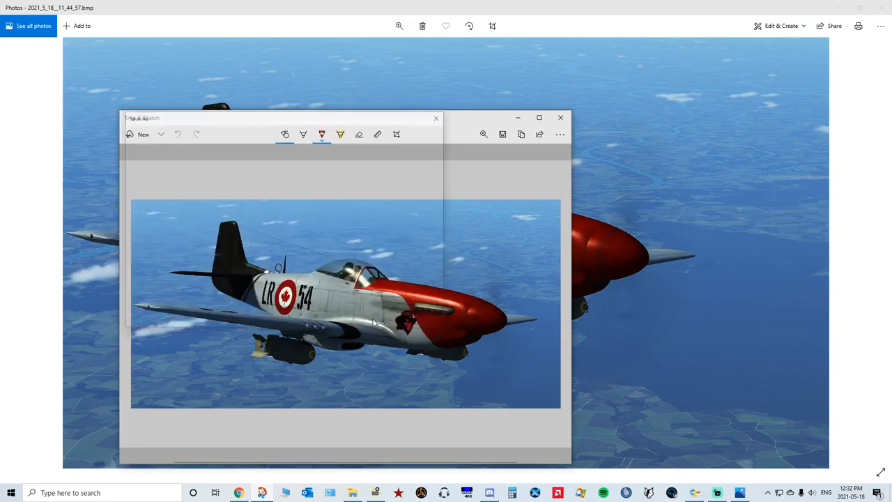
Close Snip & Sketch and show the Open with program list for the saved desktop screenshot
left_click(561, 118)
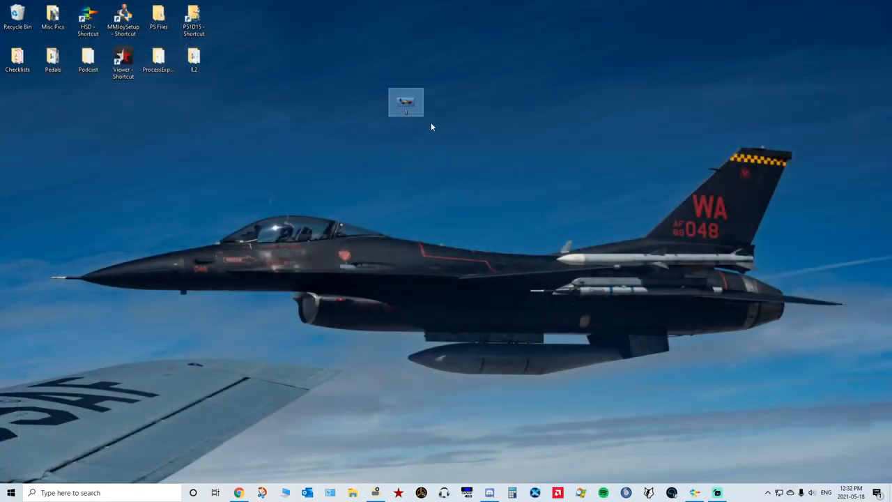
right_click(404, 103)
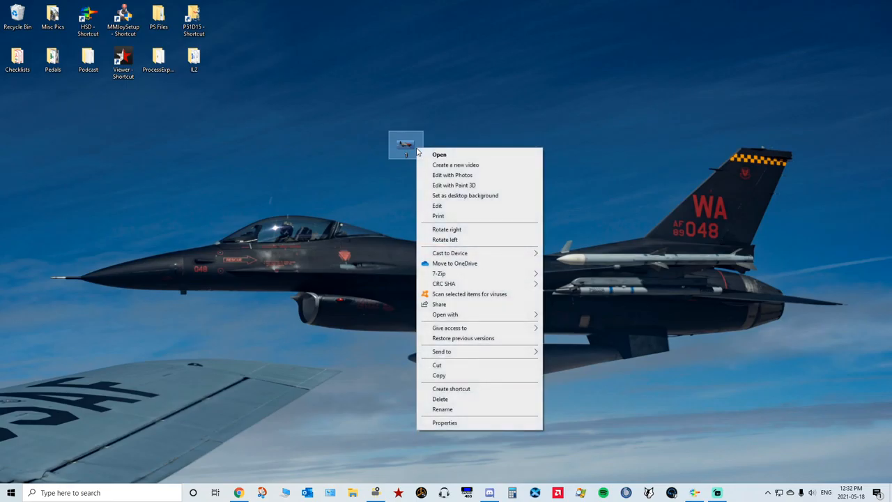
mouse_move(293, 205)
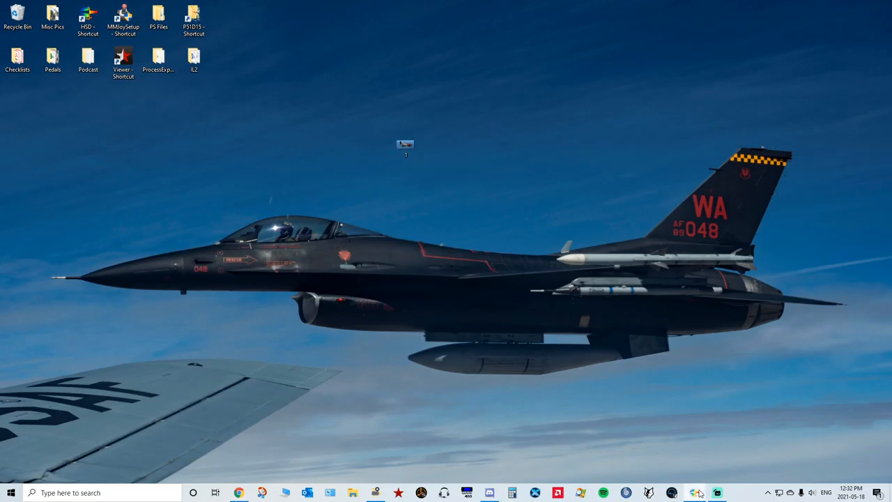
left_click(696, 492)
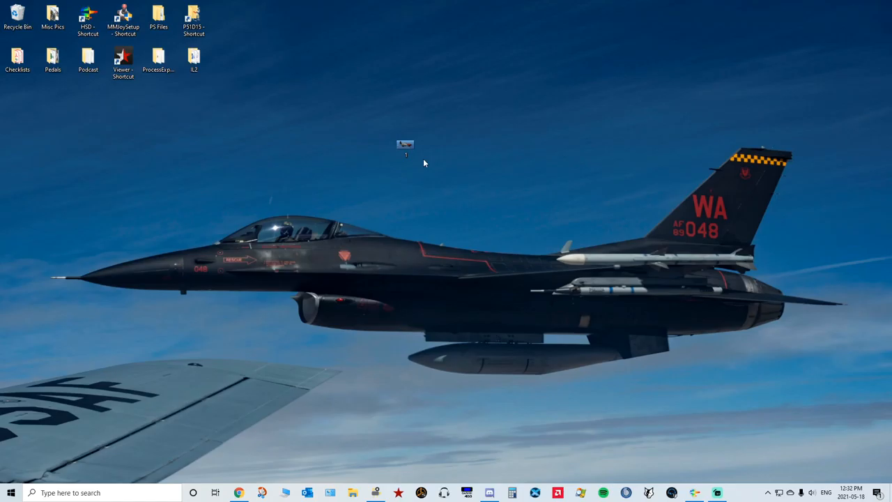
right_click(406, 142)
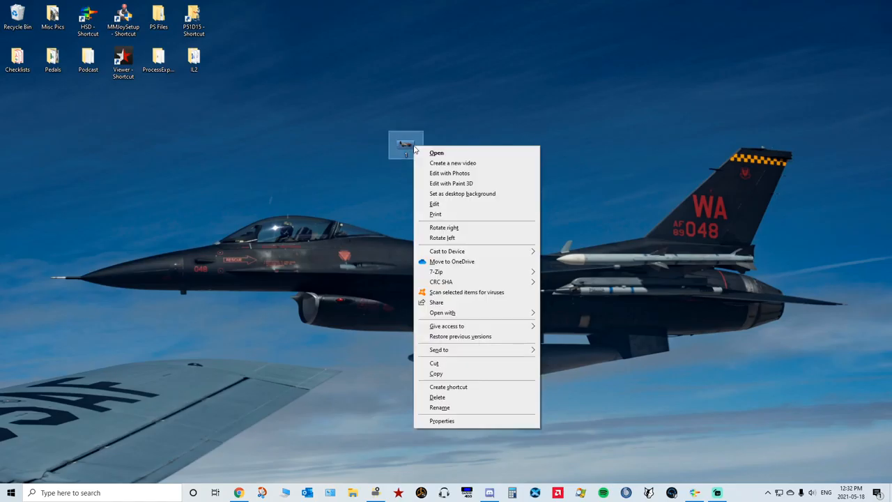
mouse_move(383, 298)
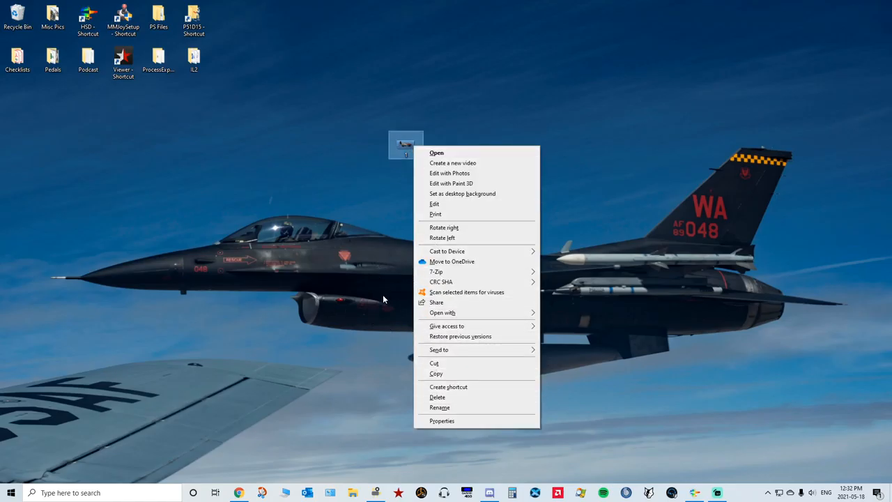
left_click(444, 312)
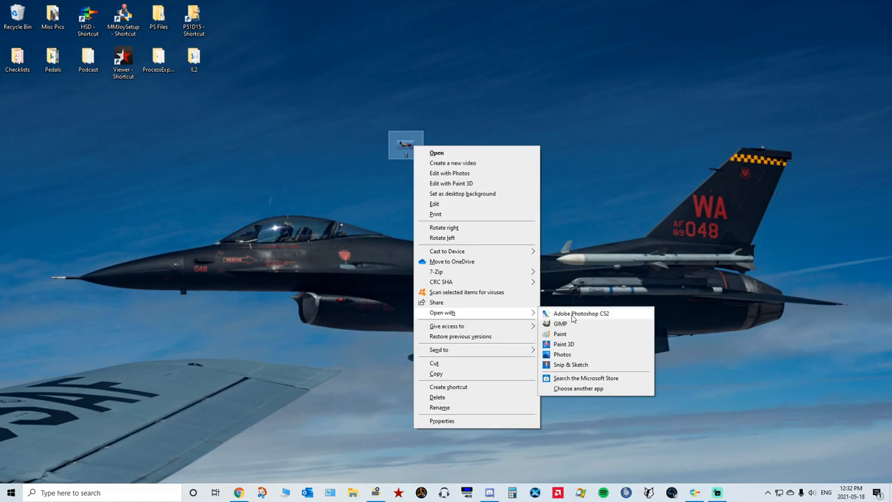
Open the screenshot in Adobe Photoshop CS2 and decline the registration prompt
left_click(576, 312)
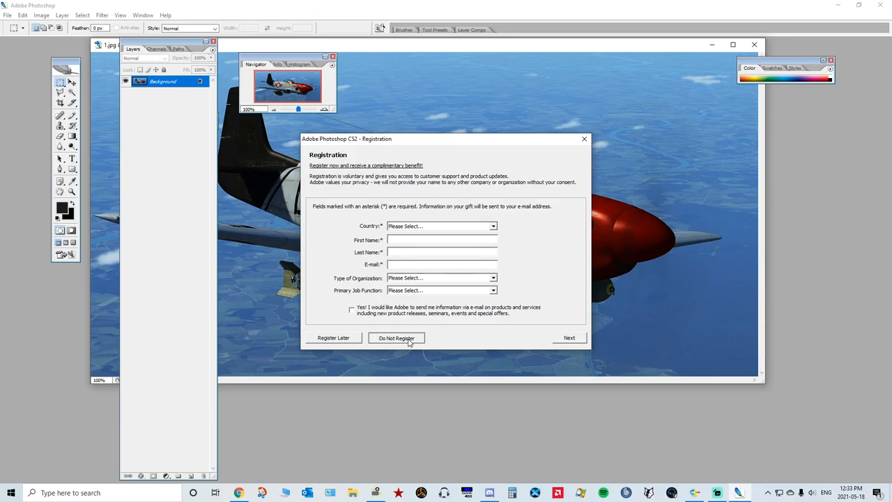
left_click(396, 339)
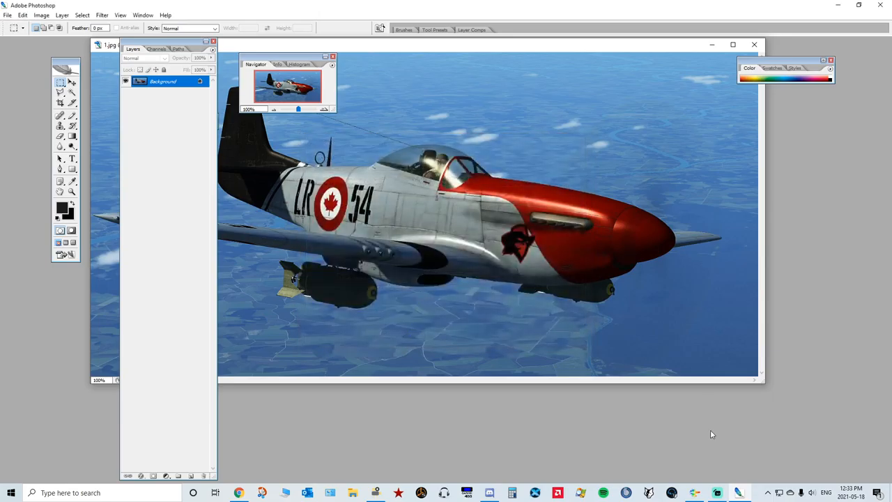
mouse_move(613, 45)
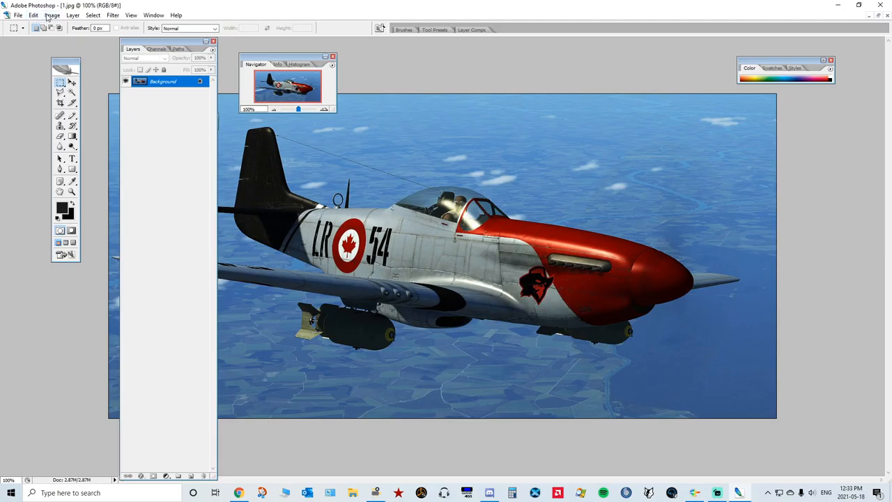
Resize the image to 960 pixels wide with proportions constrained via Image Size
left_click(53, 14)
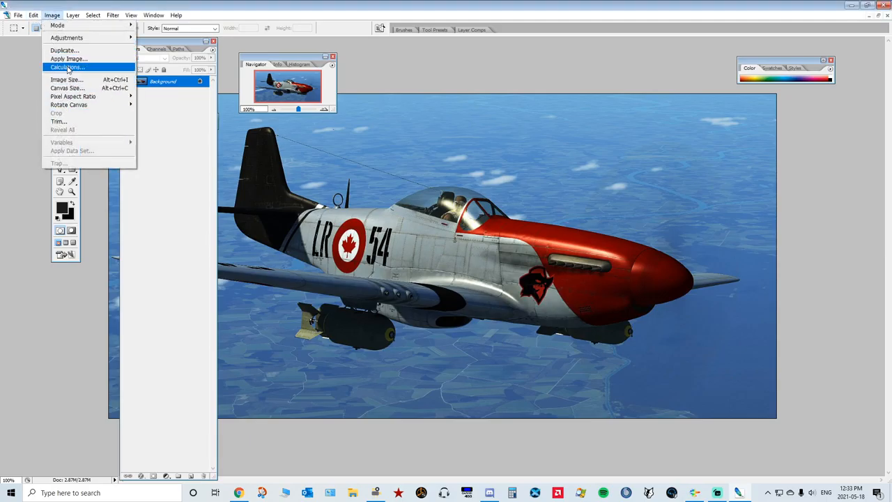
left_click(59, 89)
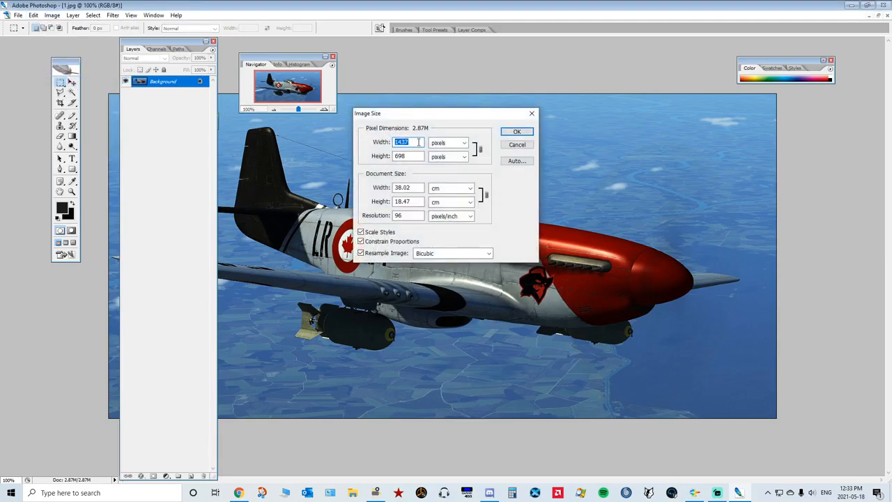
type("9")
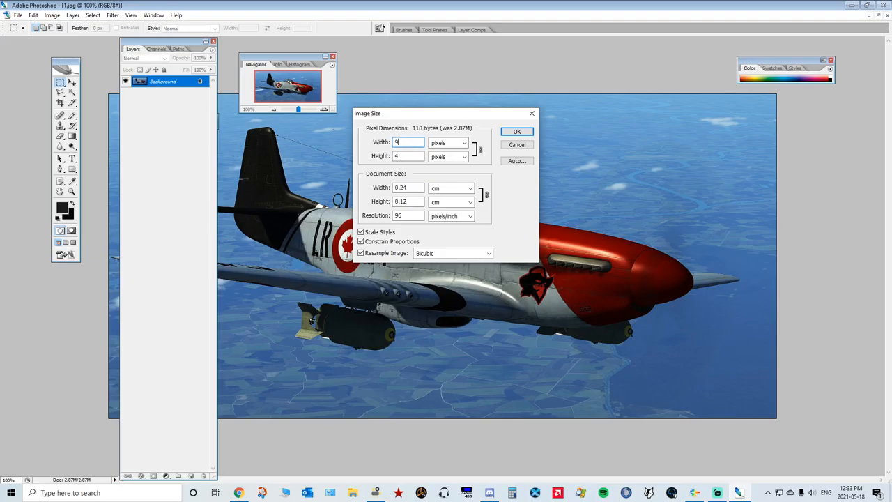
type("60")
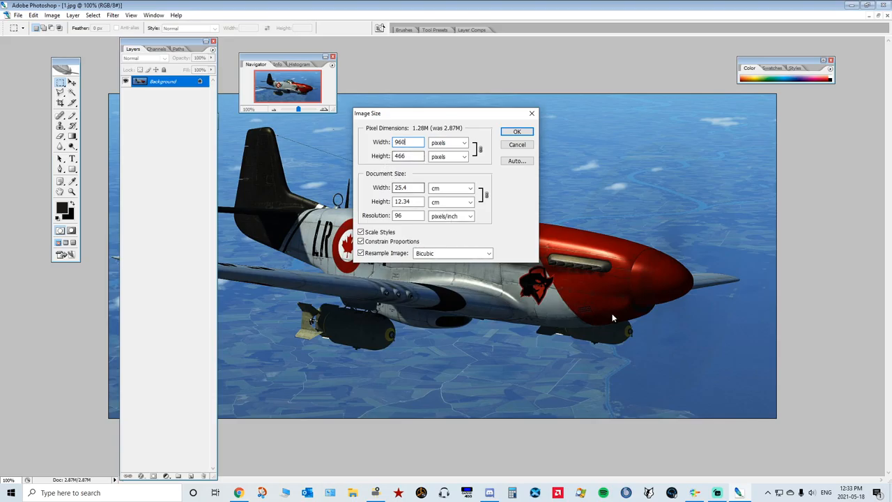
mouse_move(418, 170)
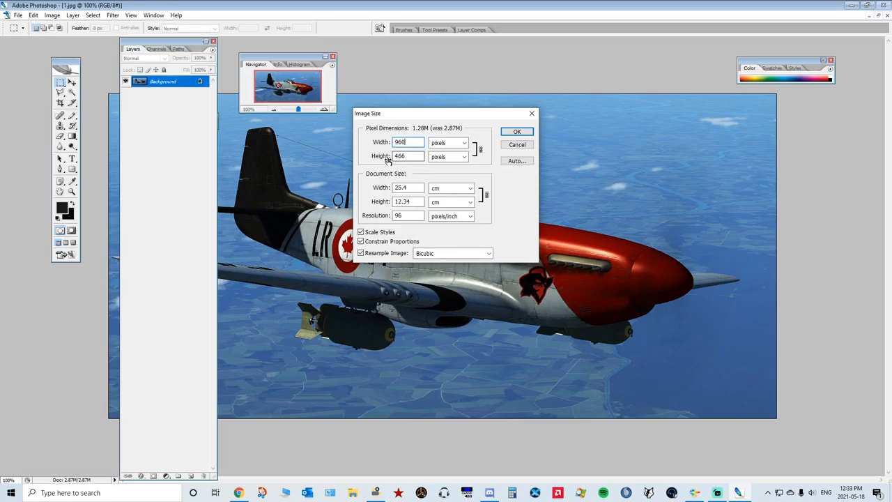
mouse_move(517, 131)
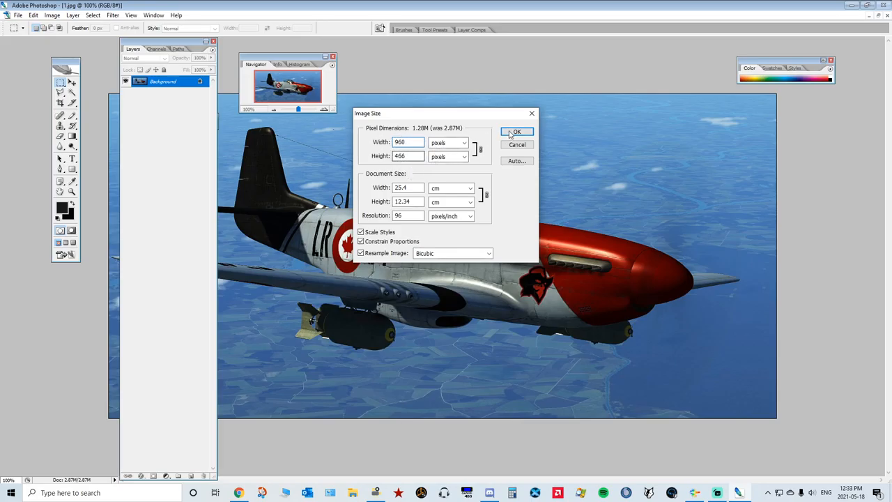
left_click(515, 131)
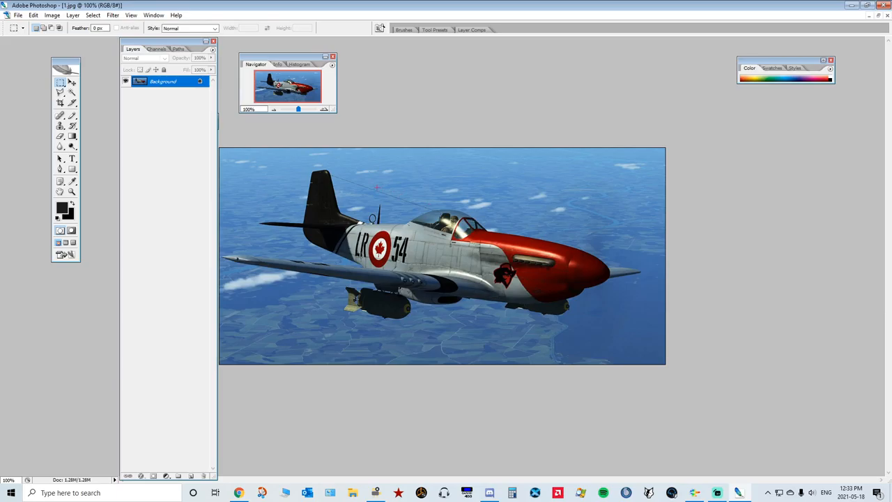
mouse_move(278, 131)
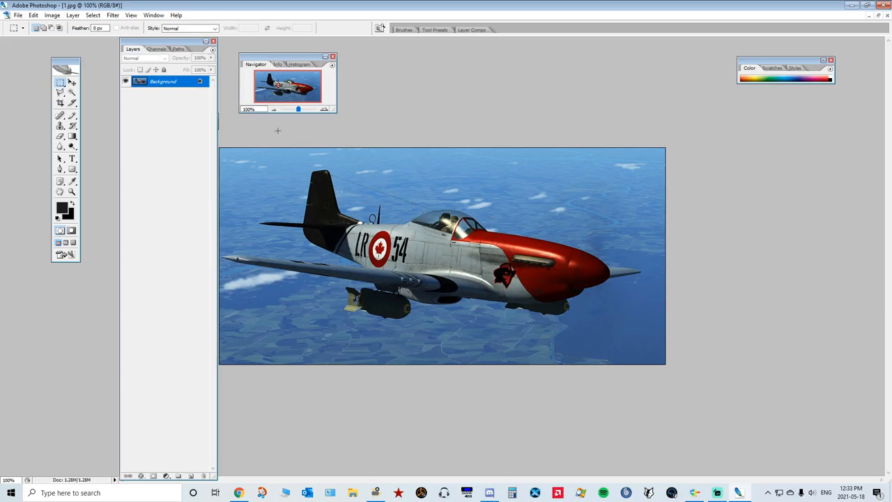
left_click(14, 14)
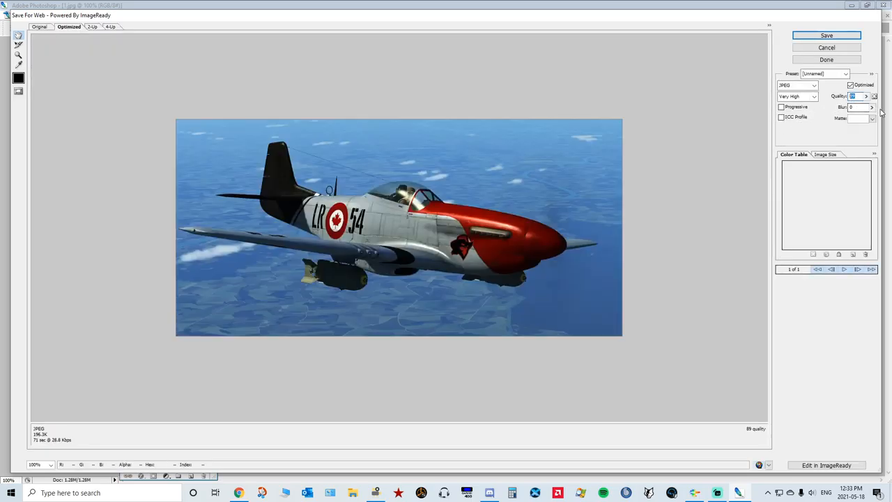
mouse_move(470, 175)
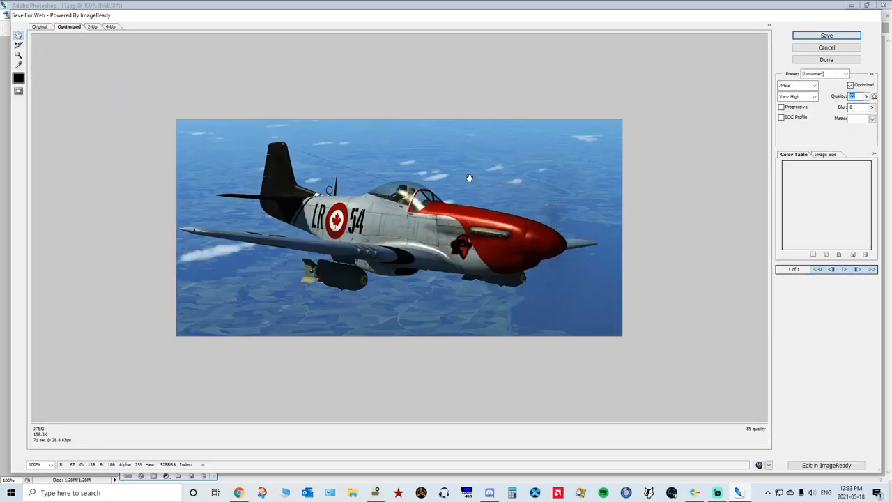
mouse_move(321, 208)
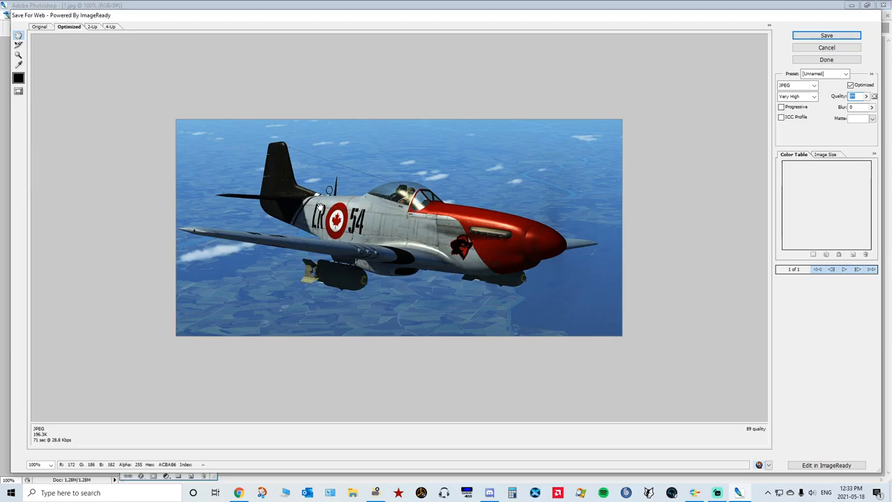
mouse_move(602, 192)
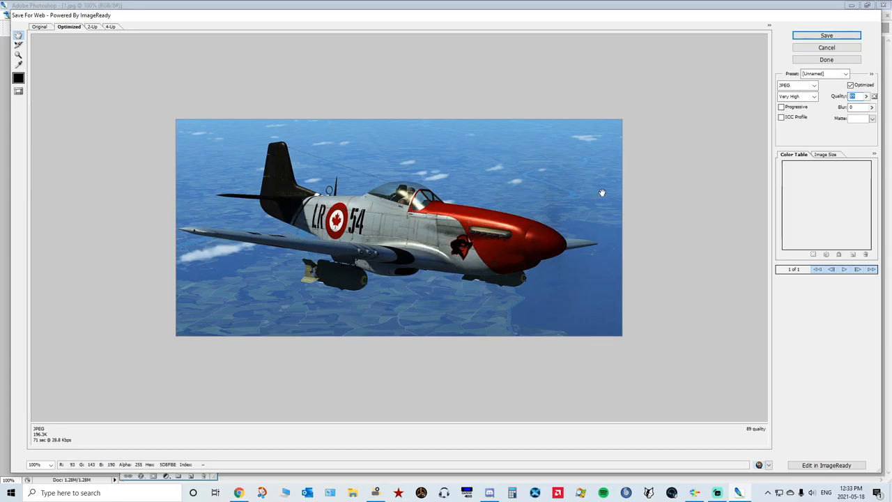
mouse_move(407, 285)
type("90")
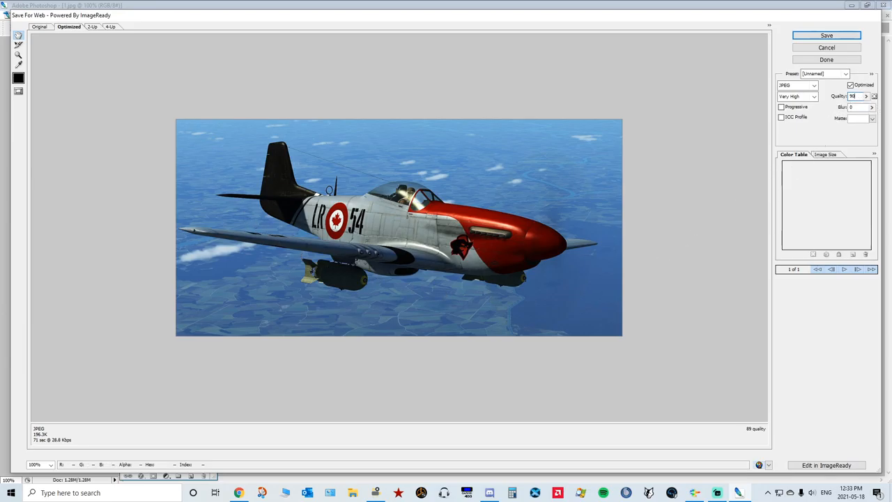
Save the JPEG web export, bringing up the Save Optimized As dialog on the Desktop
left_click(830, 36)
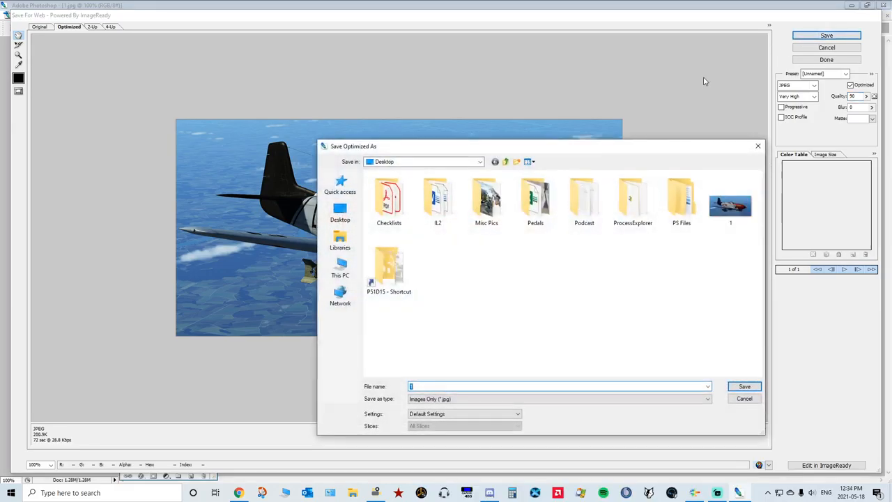
Save the optimized JPEG as 1.jpg on the Desktop, replacing the existing file, and minimize Photoshop
left_click(528, 162)
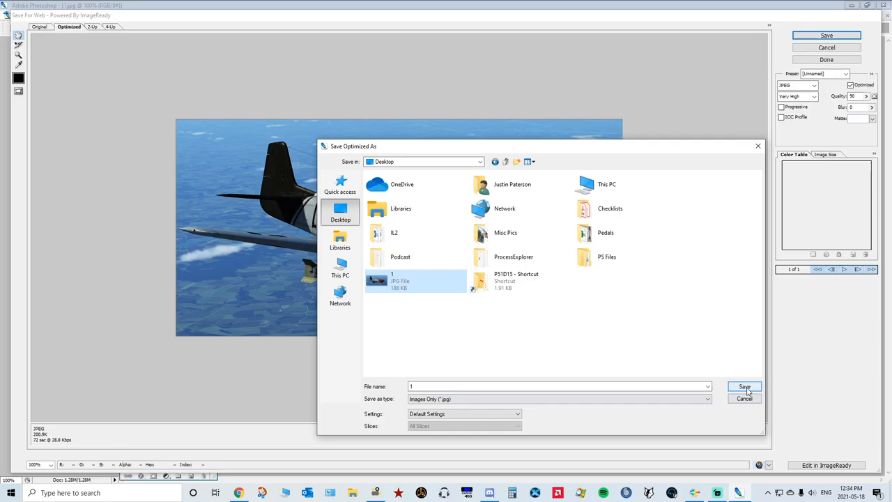
left_click(744, 386)
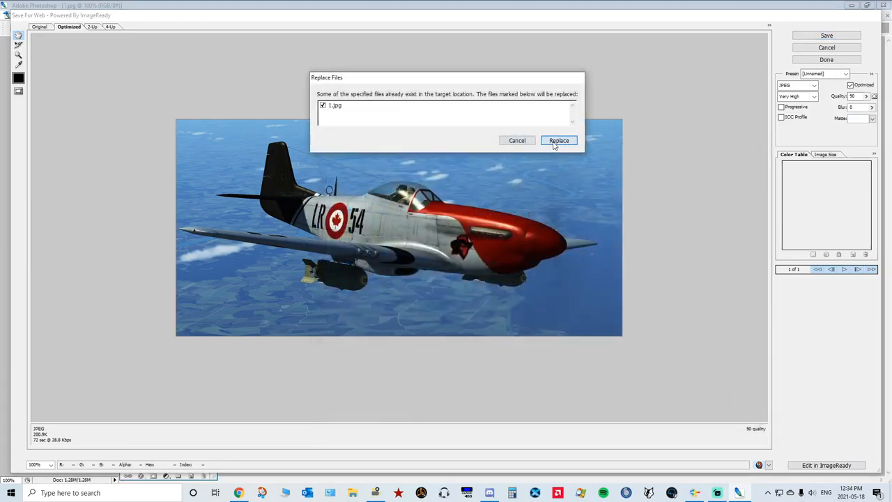
left_click(558, 139)
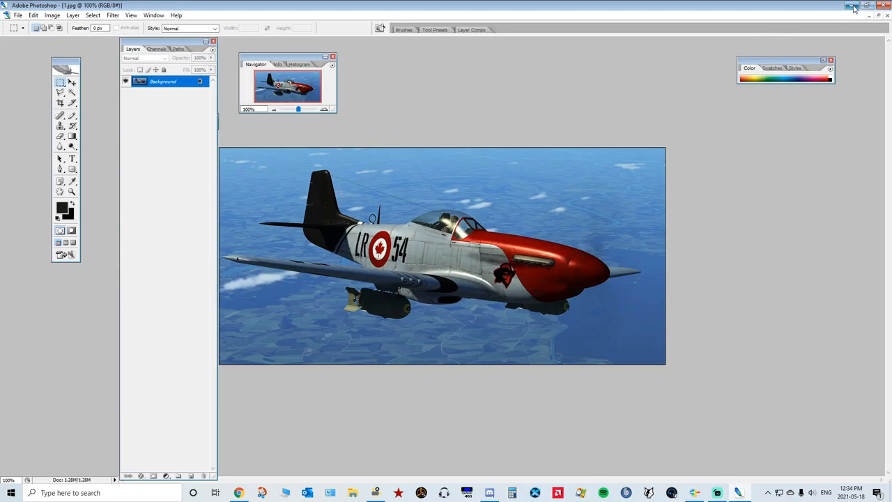
left_click(854, 7)
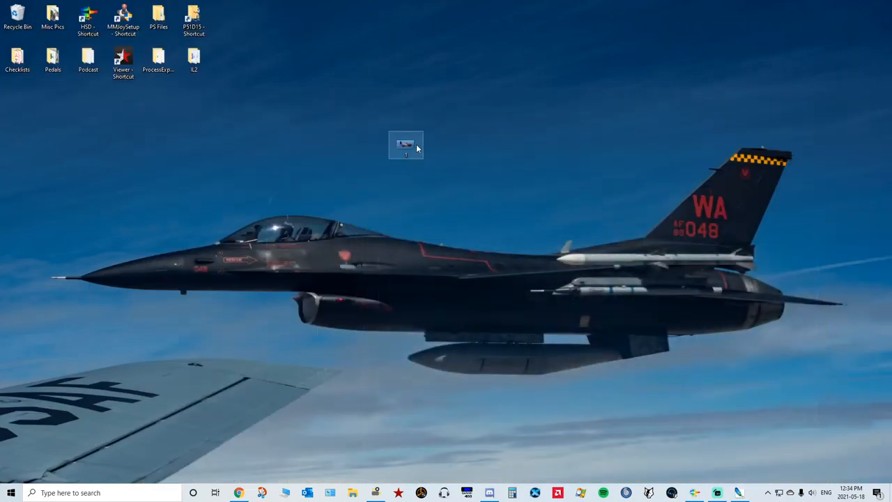
left_click_drag(406, 143, 335, 103)
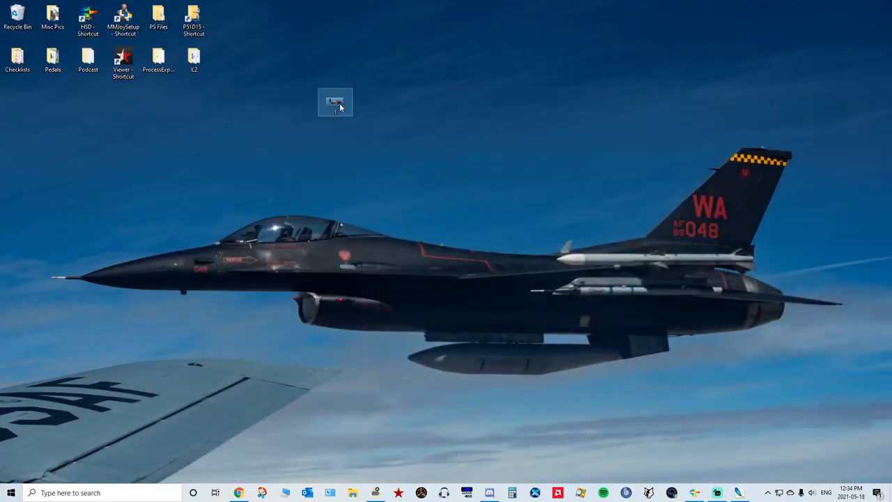
right_click(334, 104)
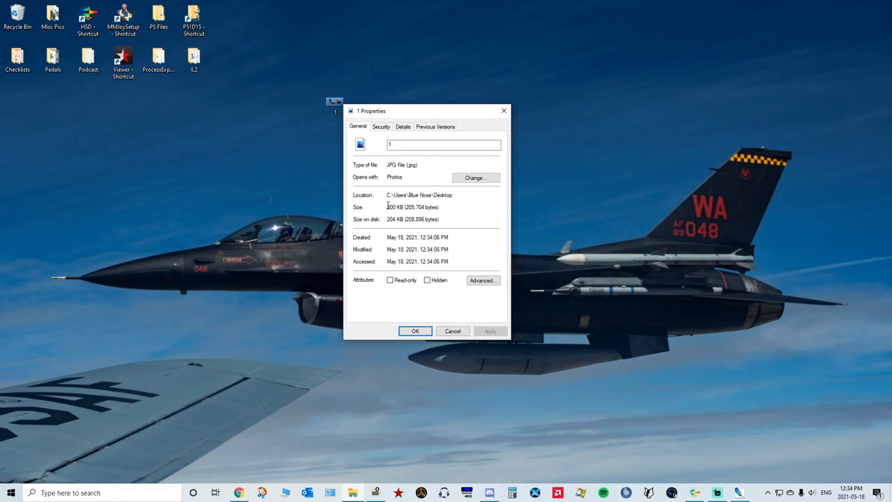
double_click(396, 206)
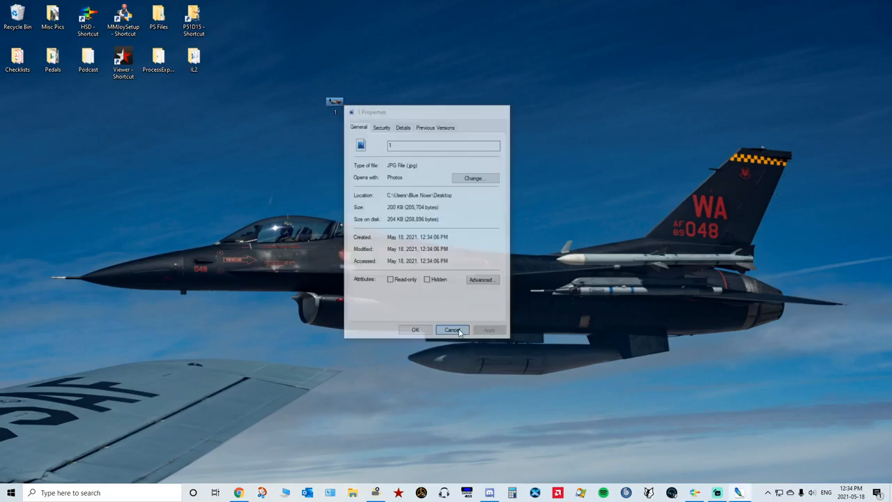
left_click(452, 329)
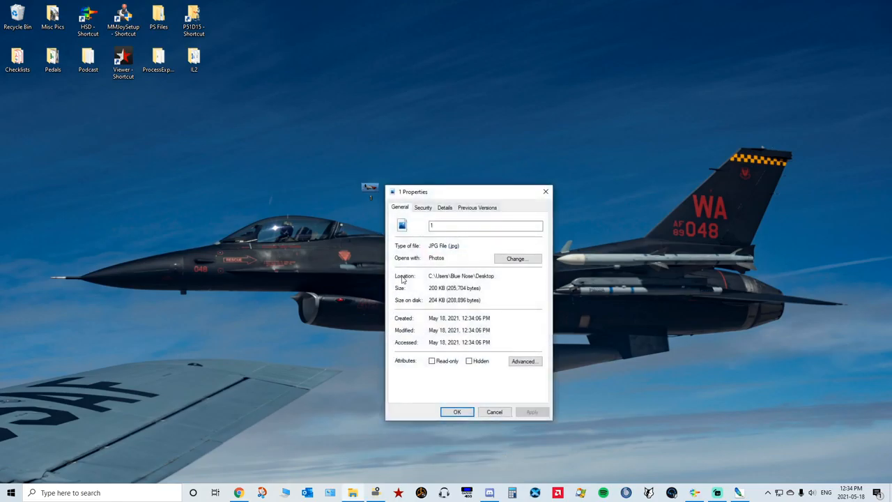
left_click(493, 411)
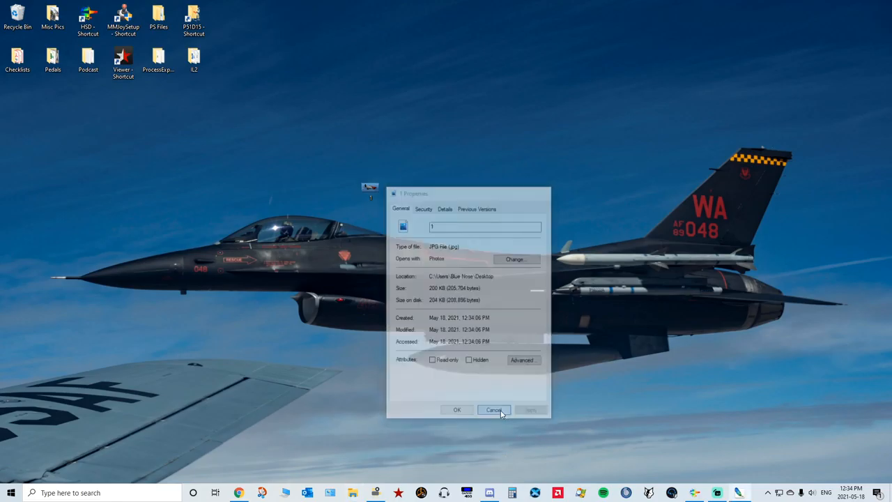
left_click(494, 409)
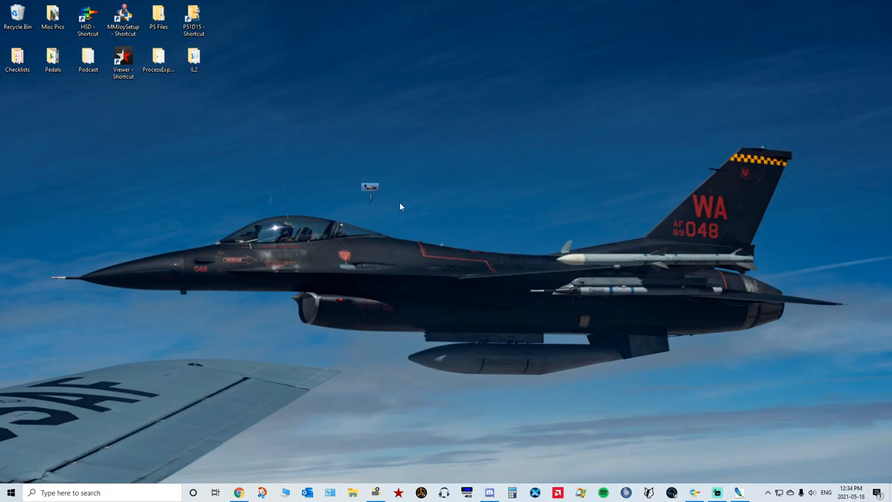
Launch Streamlabs OBS, move its splash aside and stop the screen recording
double_click(368, 188)
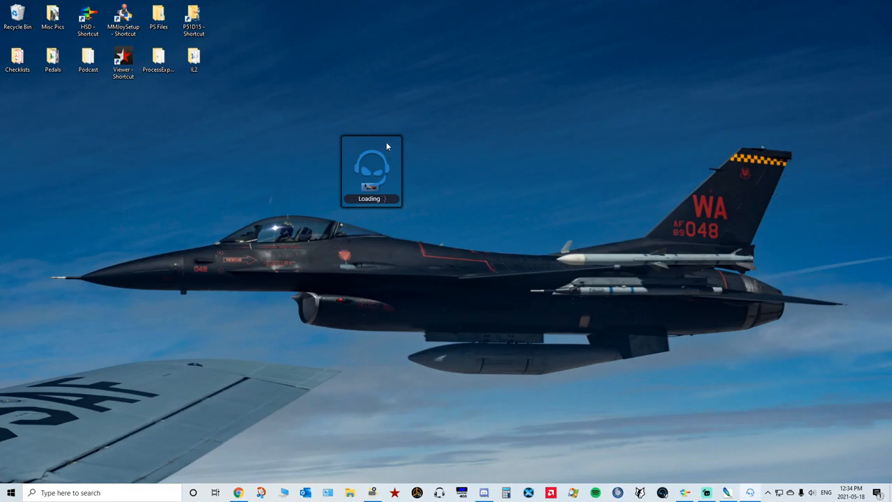
left_click_drag(371, 170, 806, 111)
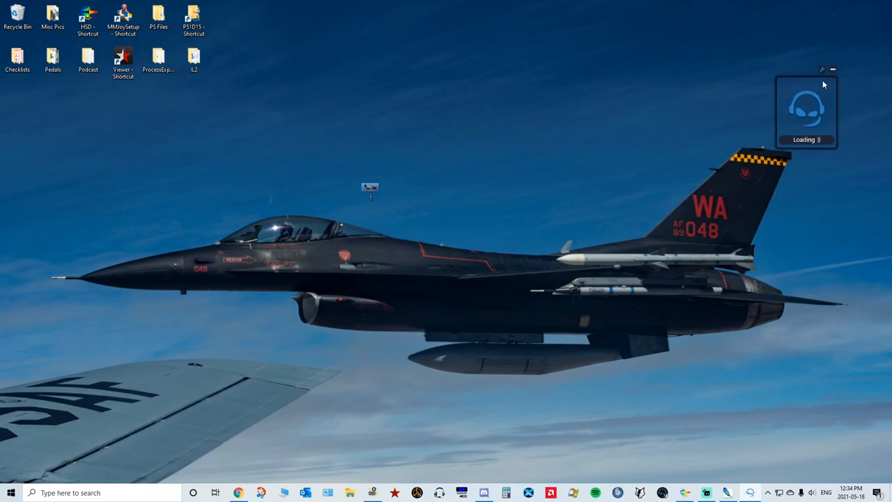
mouse_move(448, 291)
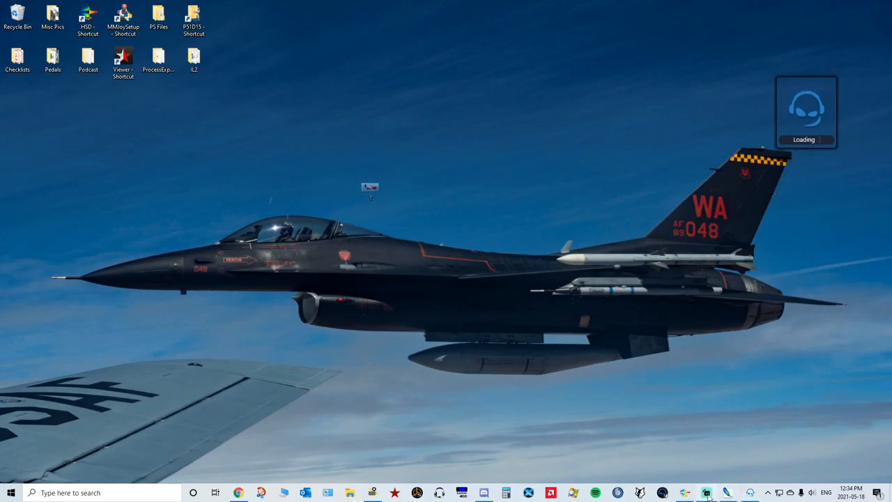
left_click(705, 491)
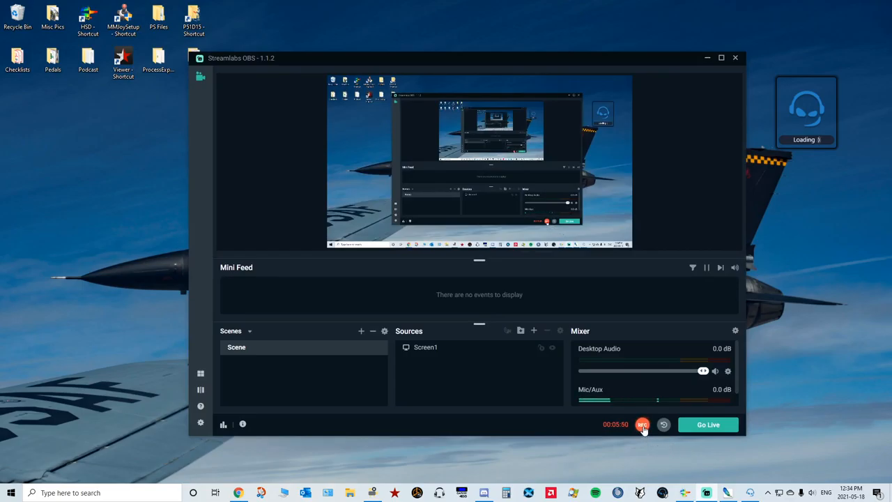